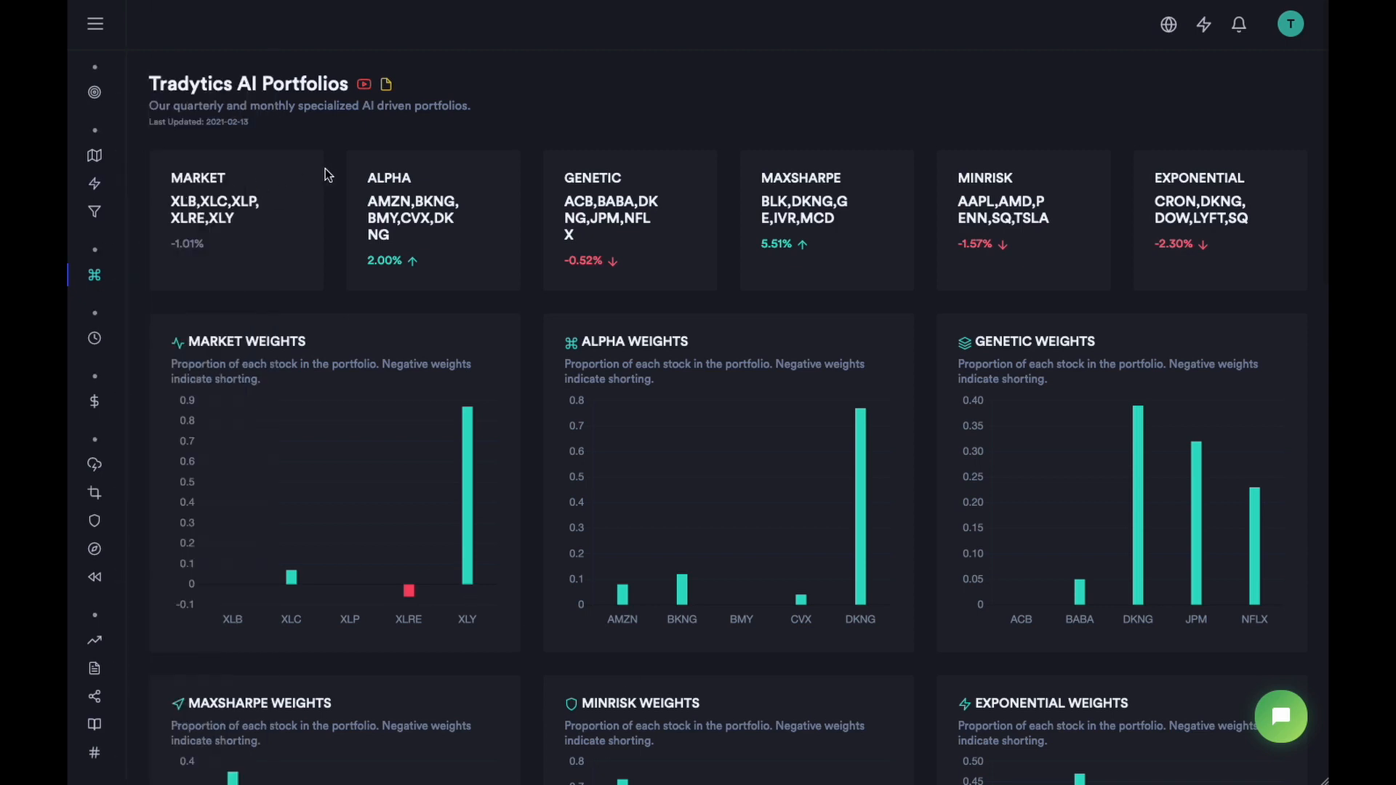
{"action": "mouse_move", "coordinate": [1280, 264]}
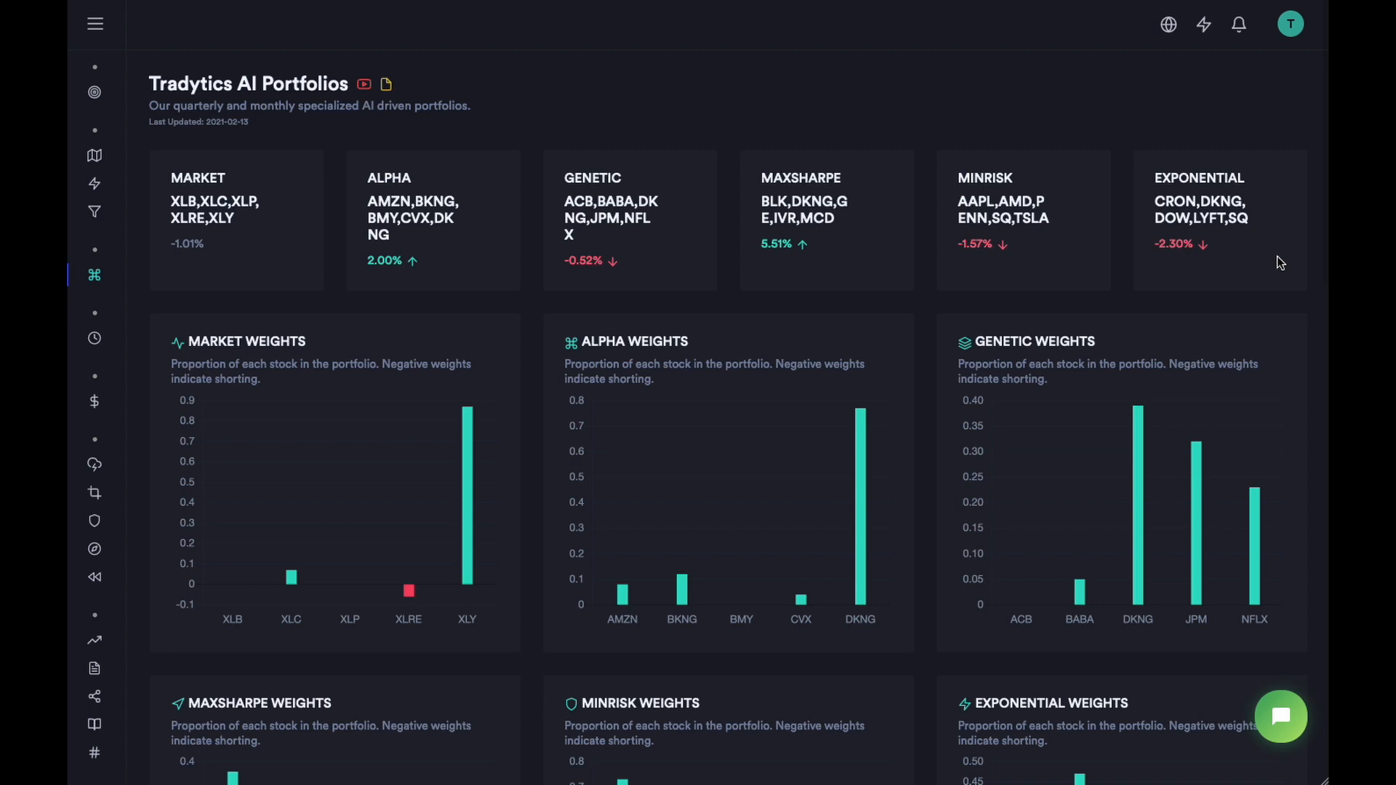
{"action": "mouse_move", "coordinate": [488, 150]}
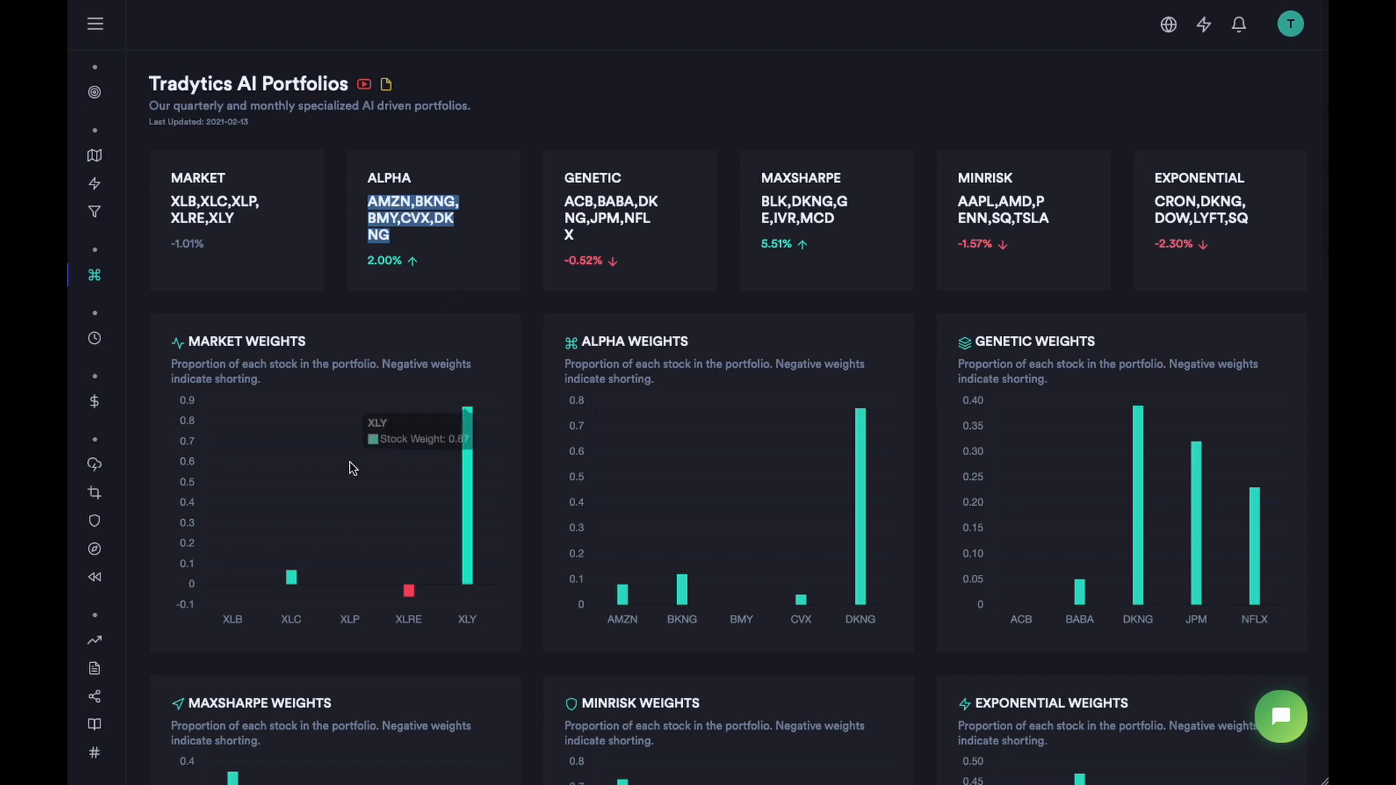
{"action": "mouse_move", "coordinate": [373, 415]}
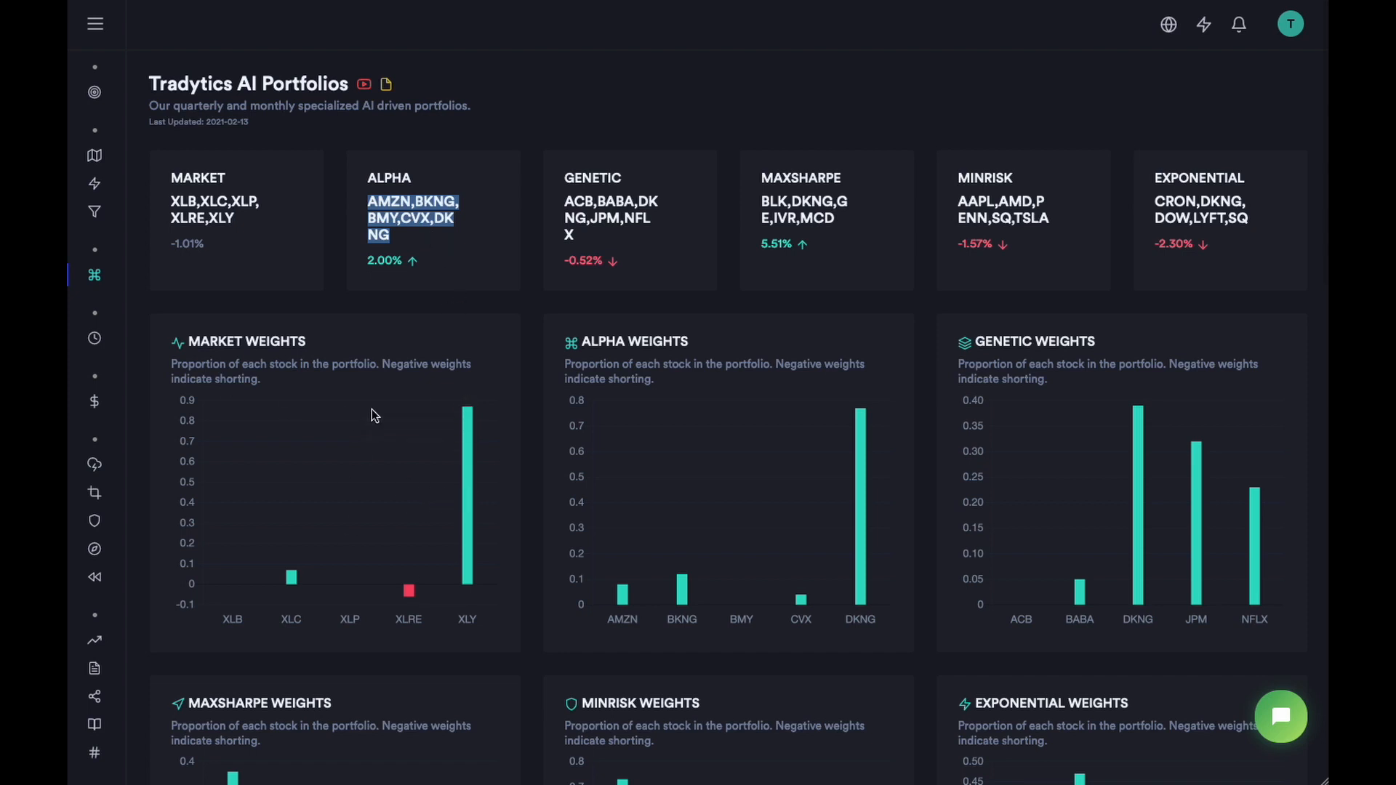
{"action": "mouse_move", "coordinate": [604, 334]}
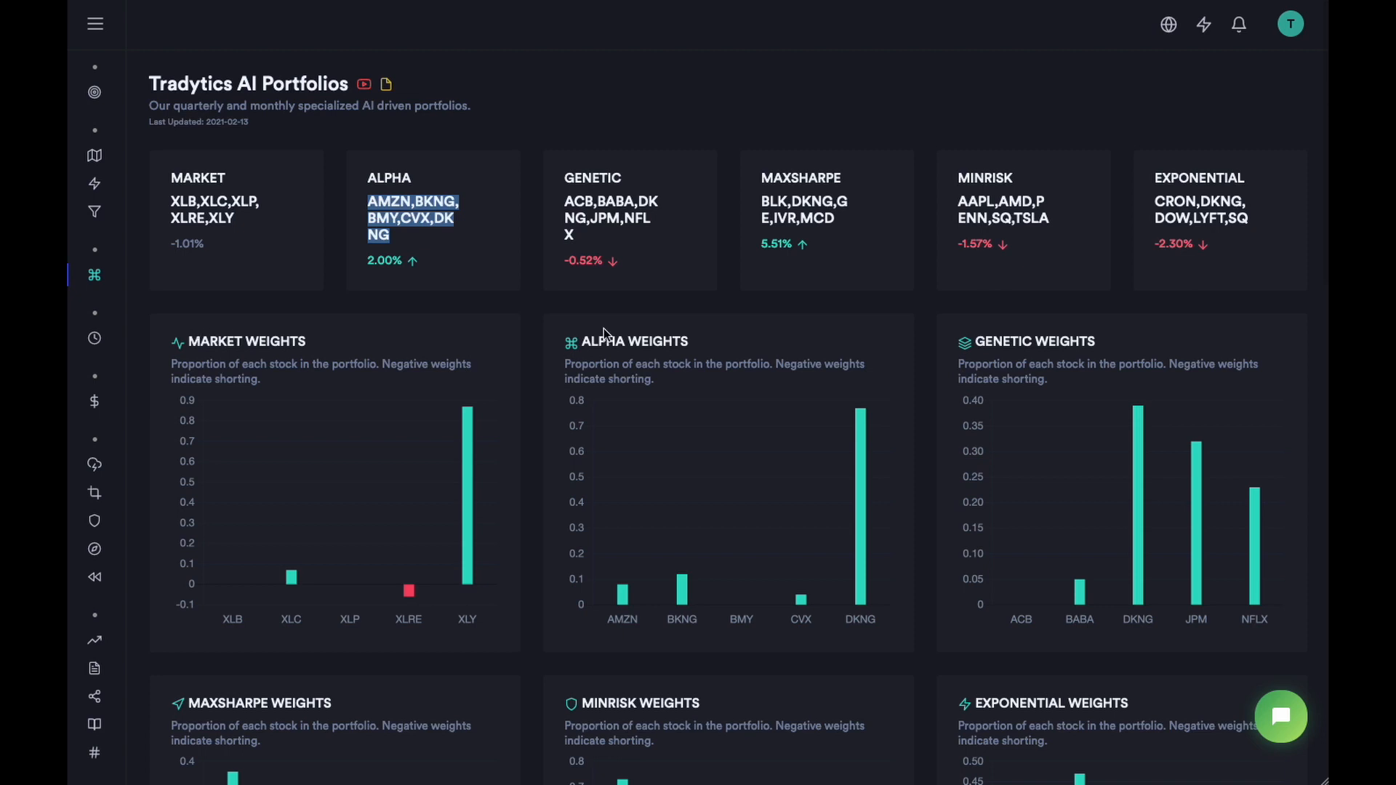
{"action": "mouse_move", "coordinate": [720, 425]}
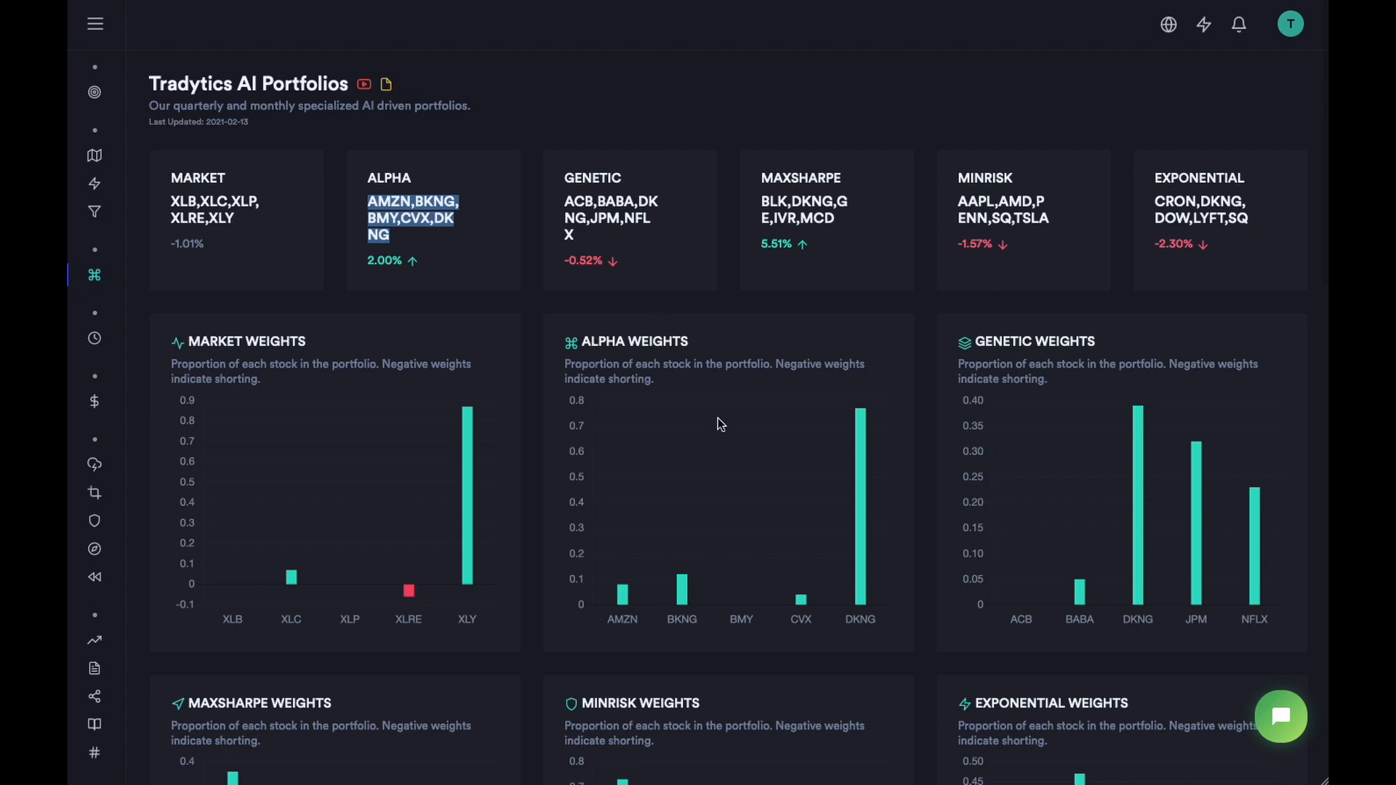
{"action": "mouse_move", "coordinate": [859, 489]}
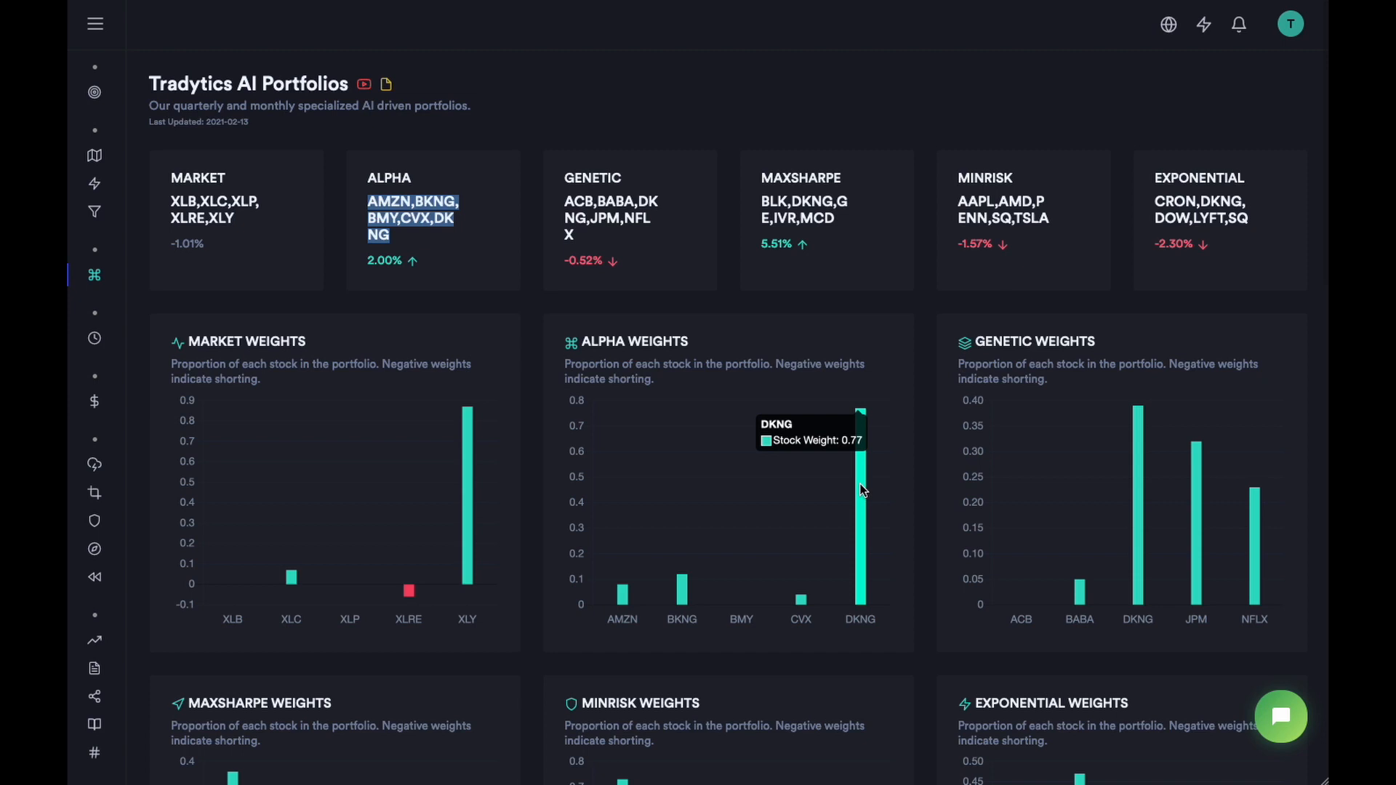
{"action": "mouse_move", "coordinate": [623, 594]}
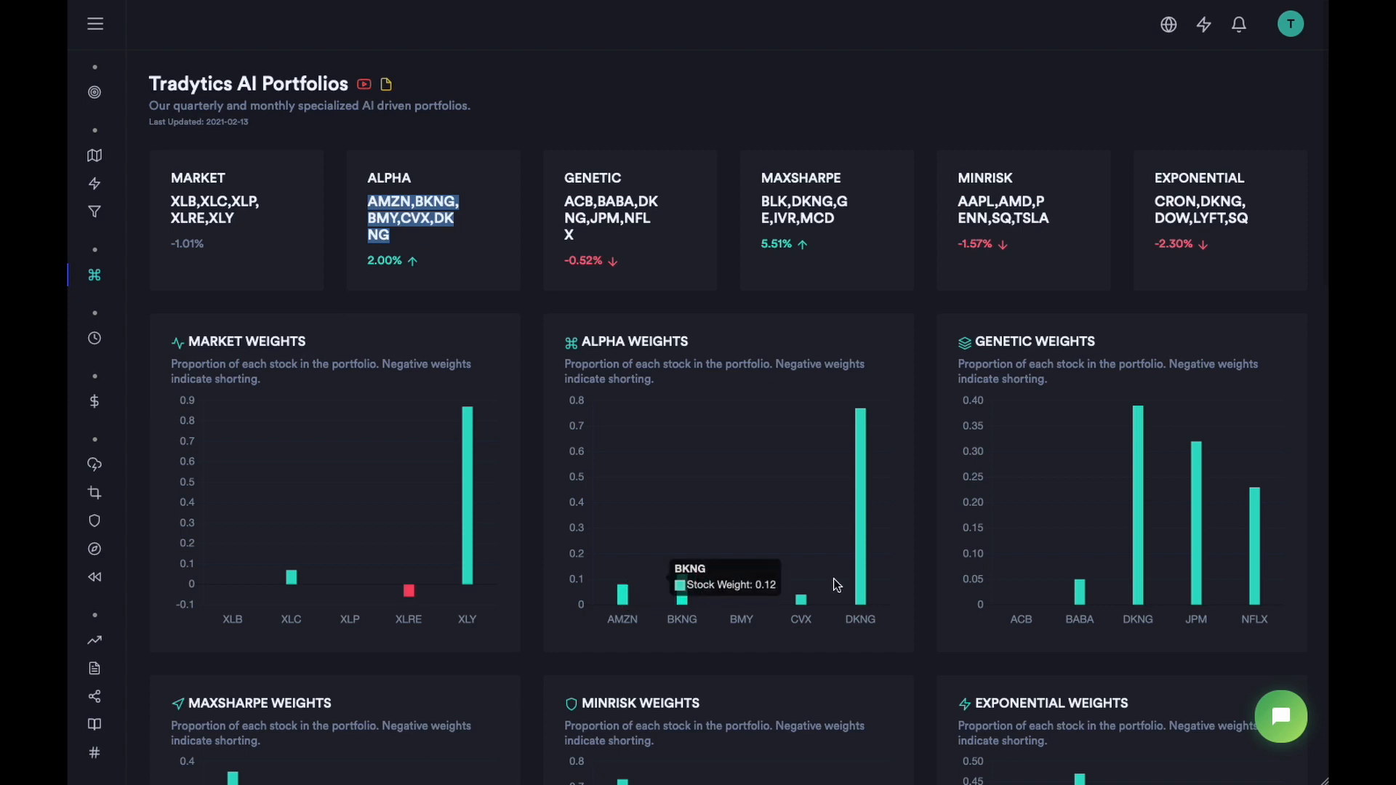
{"action": "scroll", "scroll_direction": "down", "scroll_amount": 3}
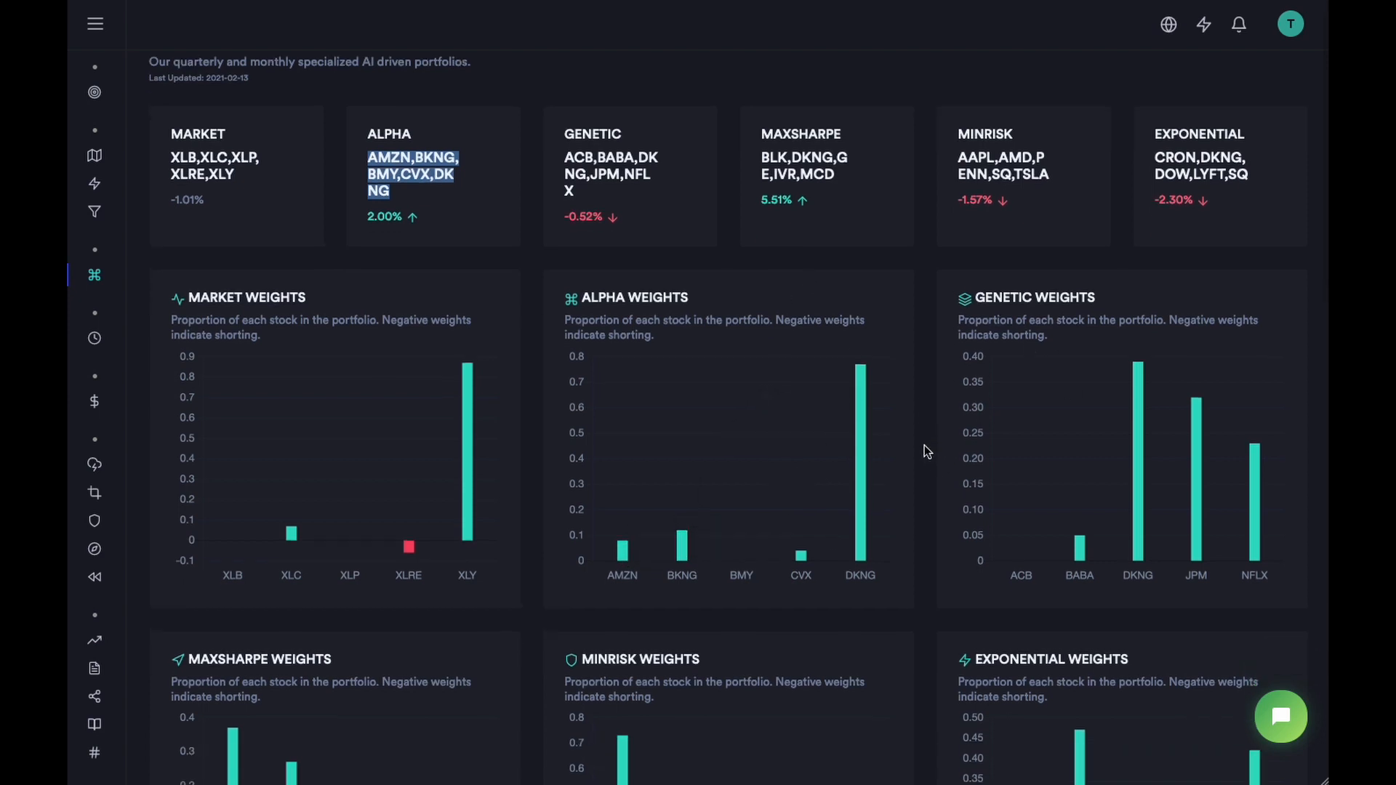
{"action": "scroll", "scroll_direction": "down", "scroll_amount": 3}
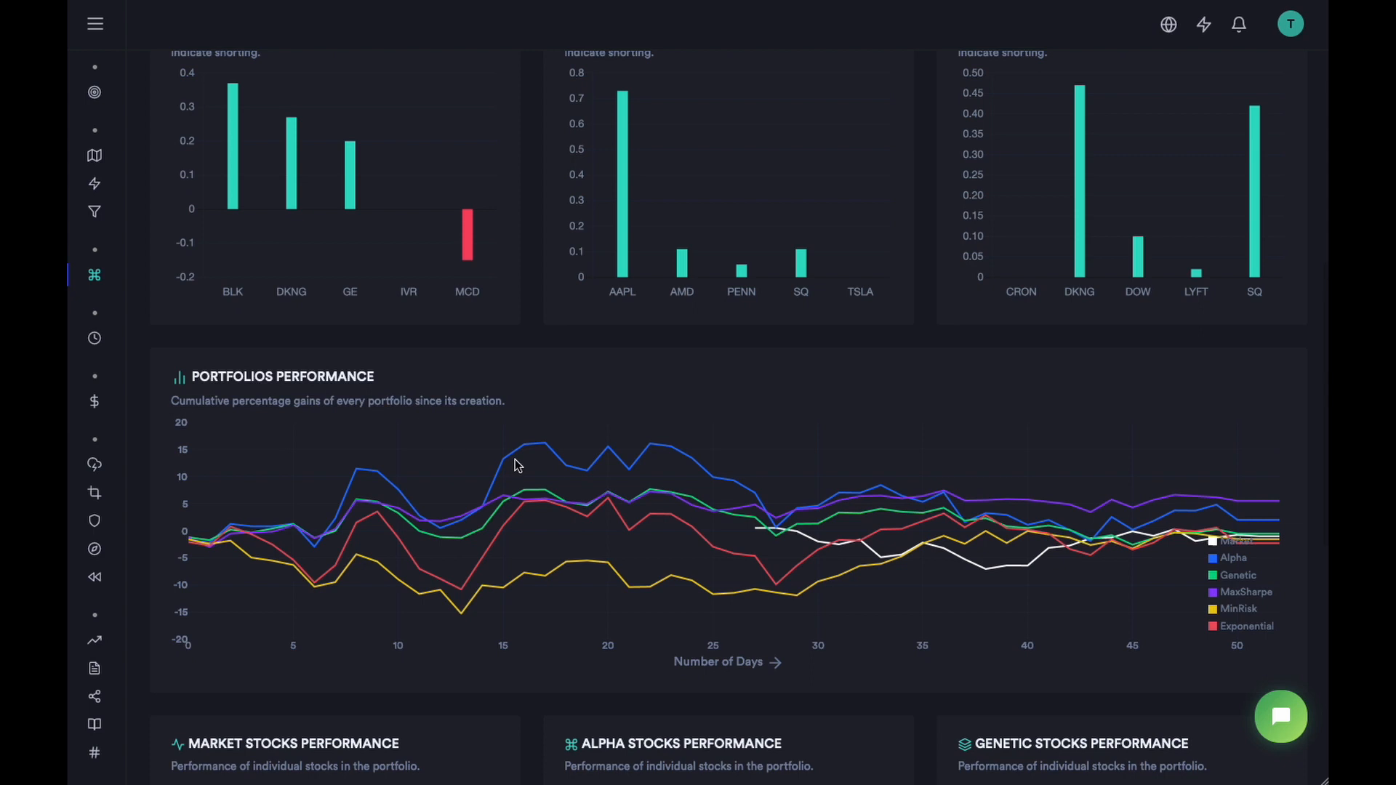
{"action": "mouse_move", "coordinate": [559, 496]}
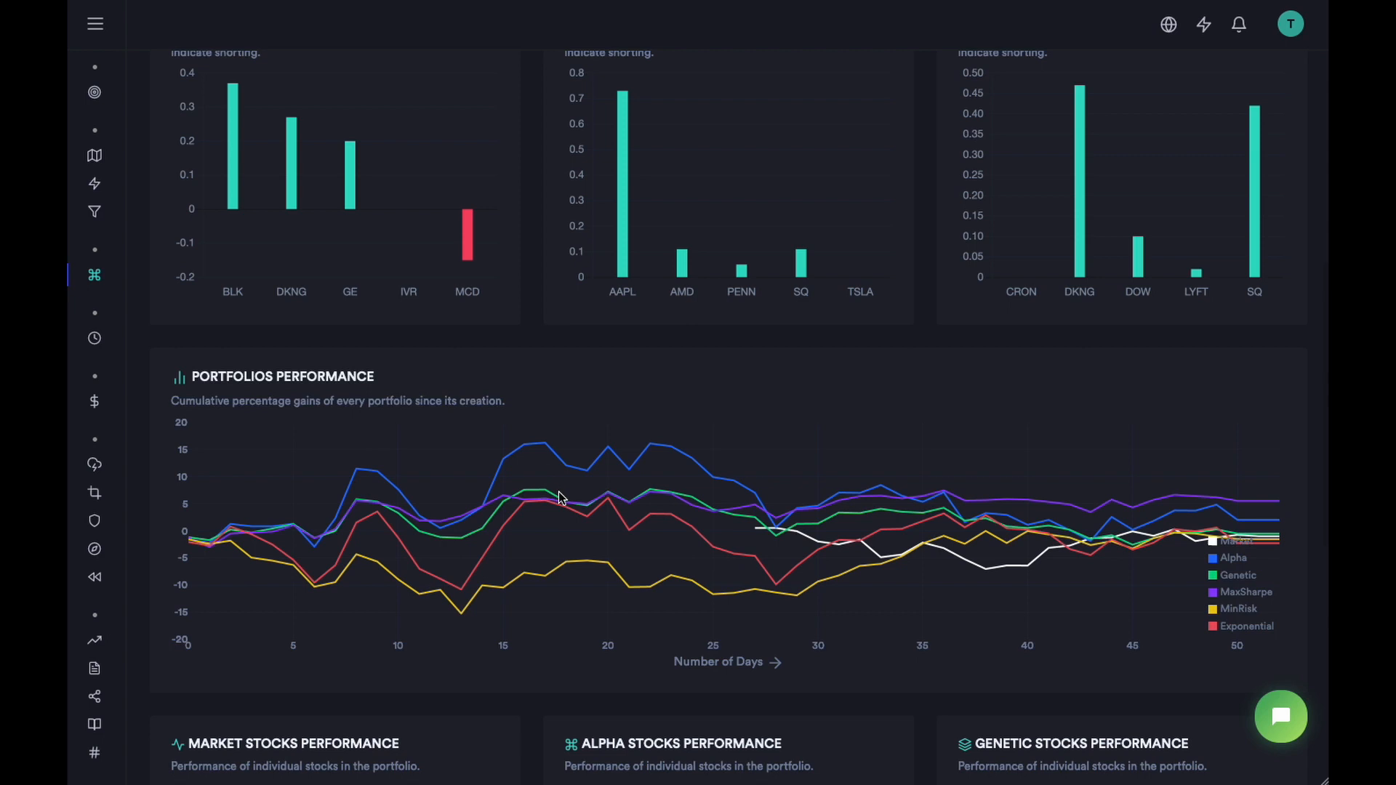
{"action": "mouse_move", "coordinate": [582, 456]}
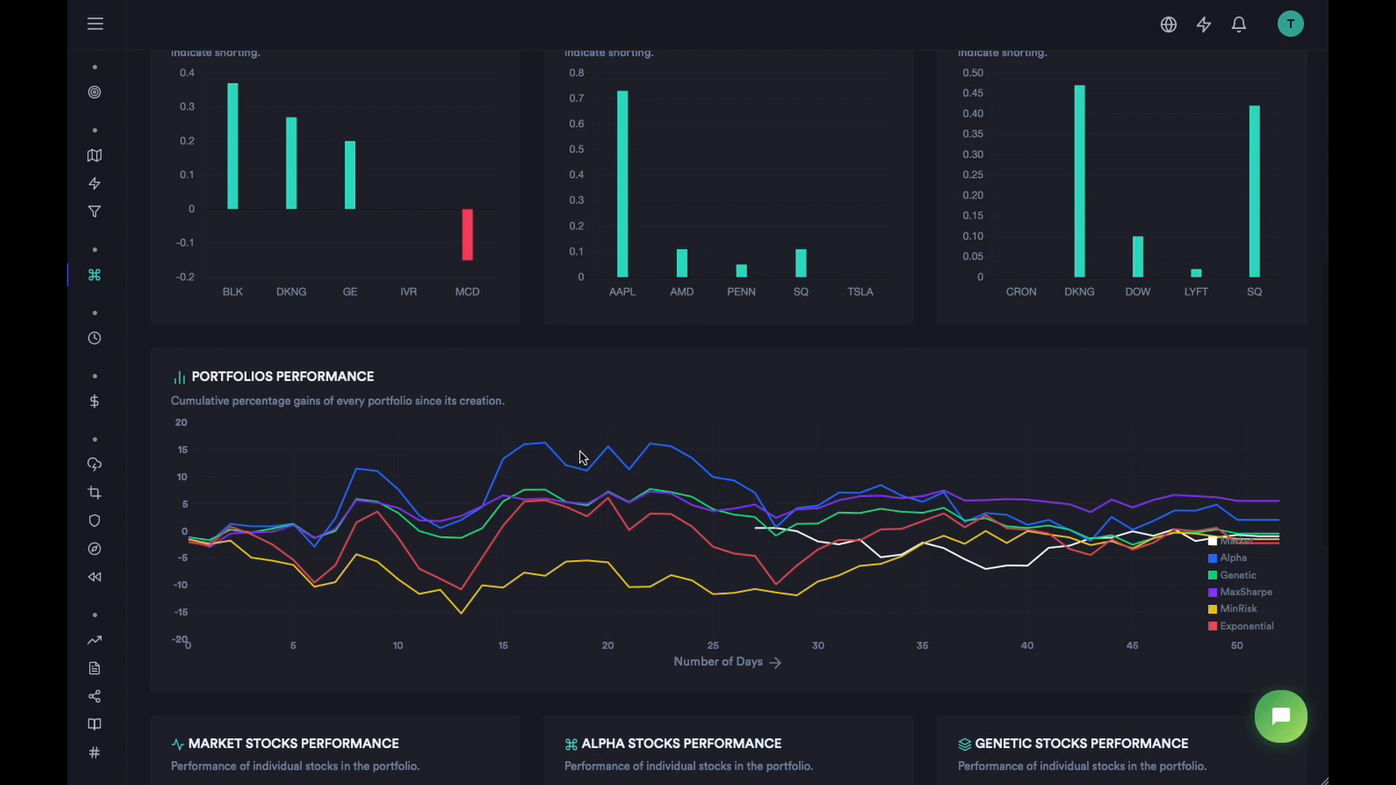
{"action": "mouse_move", "coordinate": [718, 451]}
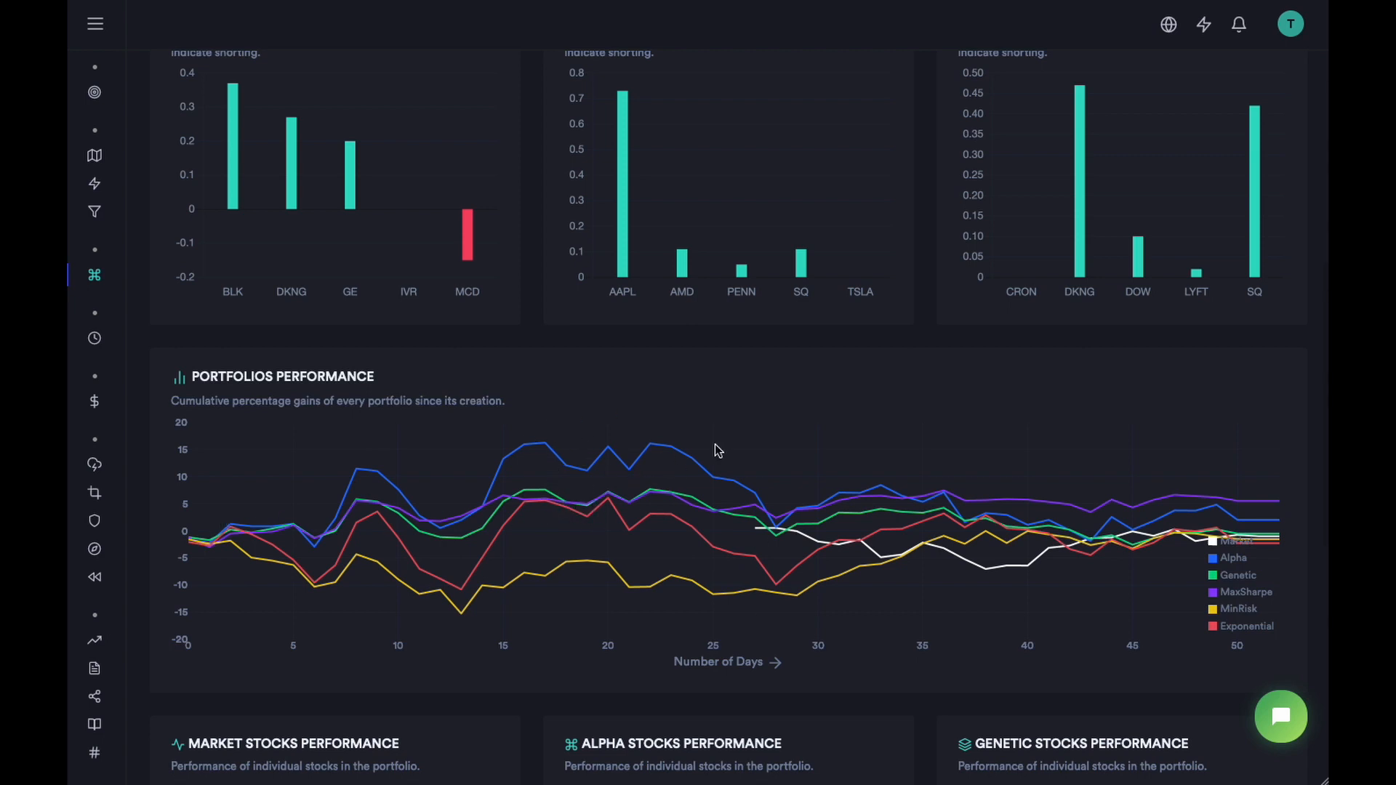
{"action": "mouse_move", "coordinate": [668, 620]}
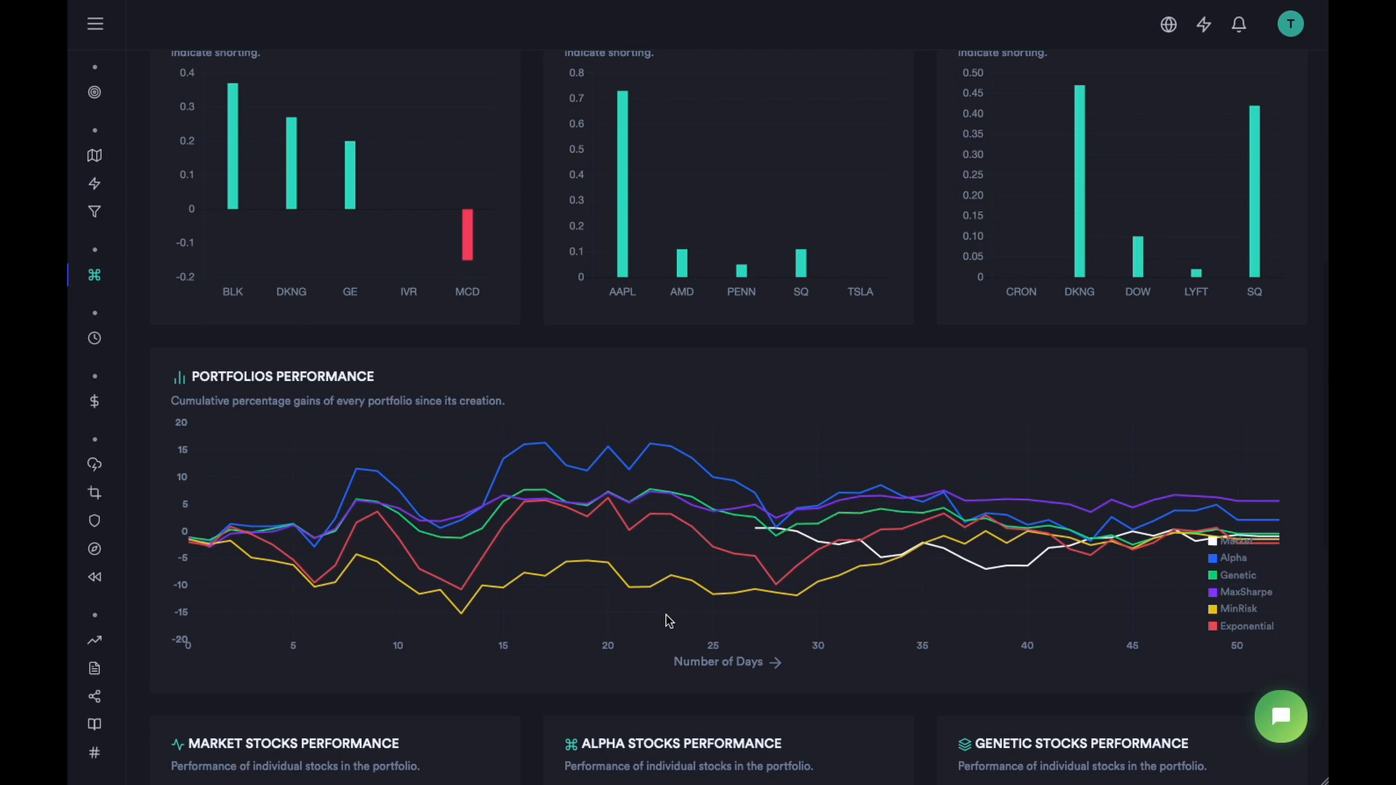
{"action": "mouse_move", "coordinate": [654, 499]}
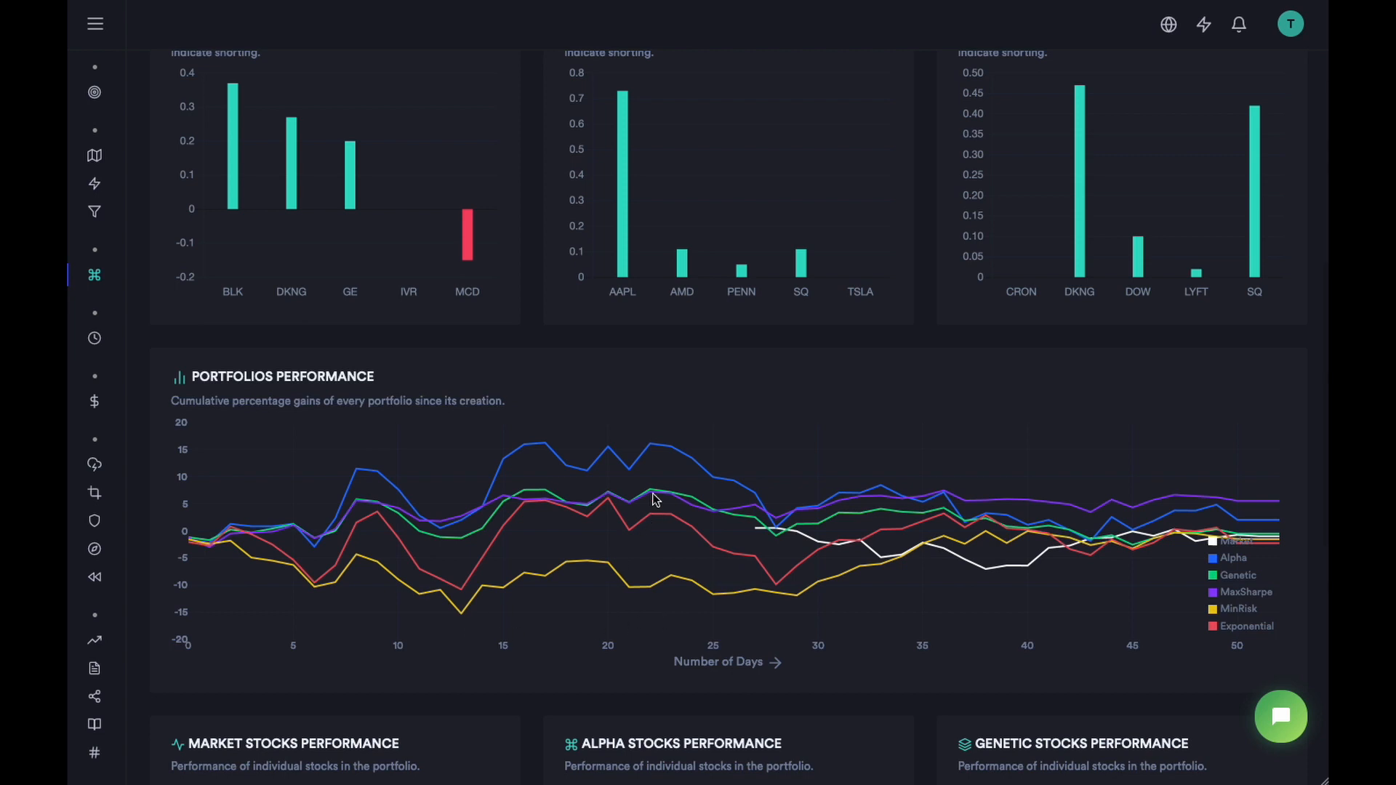
{"action": "mouse_move", "coordinate": [586, 463]}
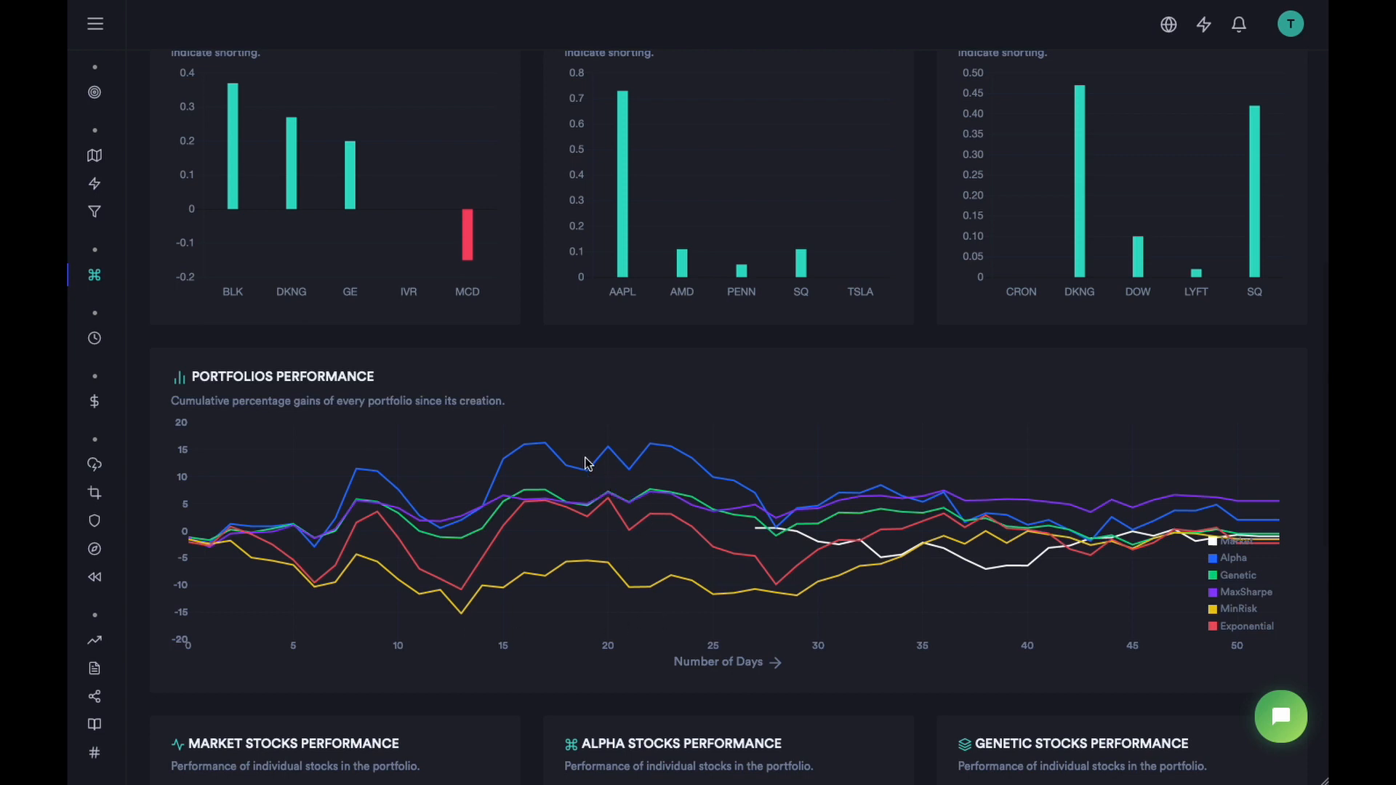
{"action": "mouse_move", "coordinate": [878, 526]}
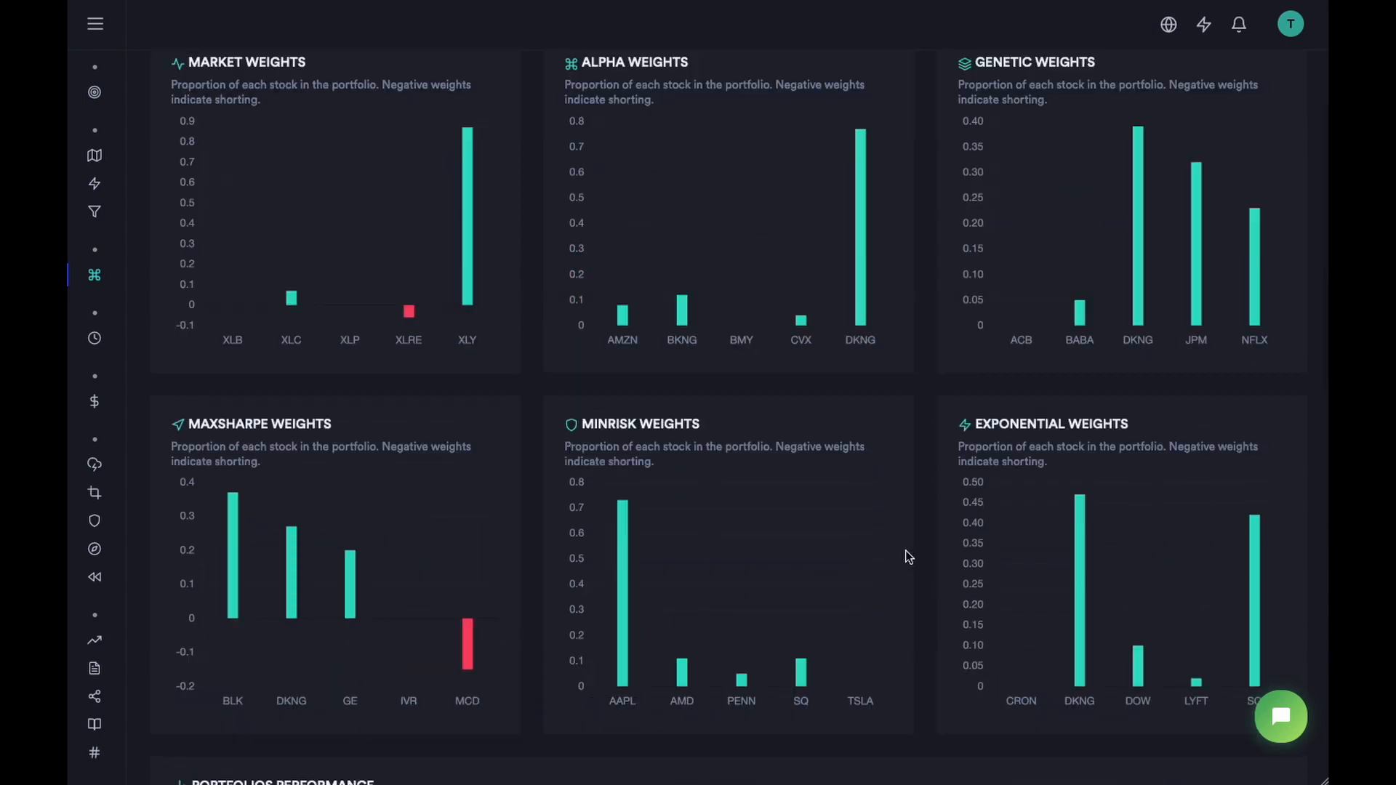
{"action": "scroll", "scroll_direction": "down", "scroll_amount": 3}
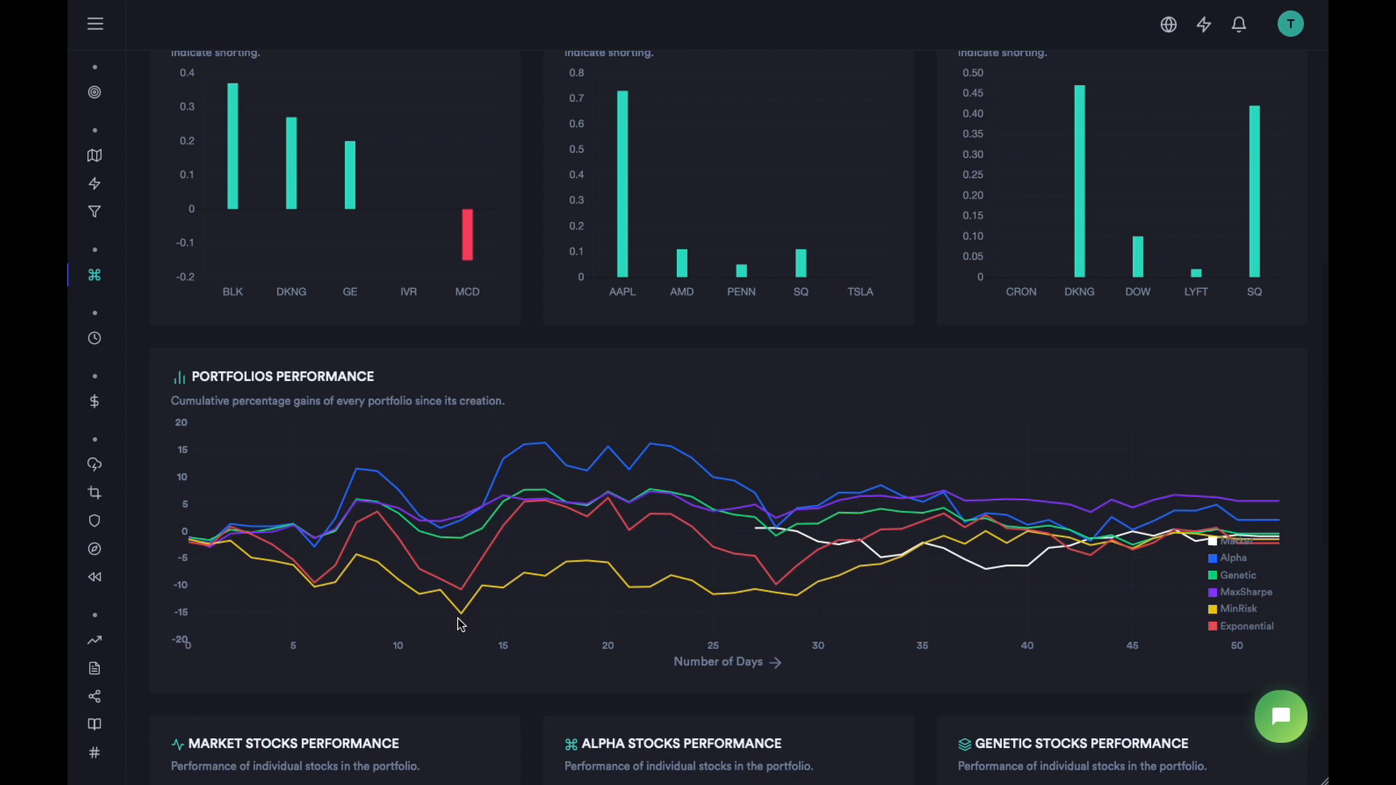
{"action": "mouse_move", "coordinate": [486, 628]}
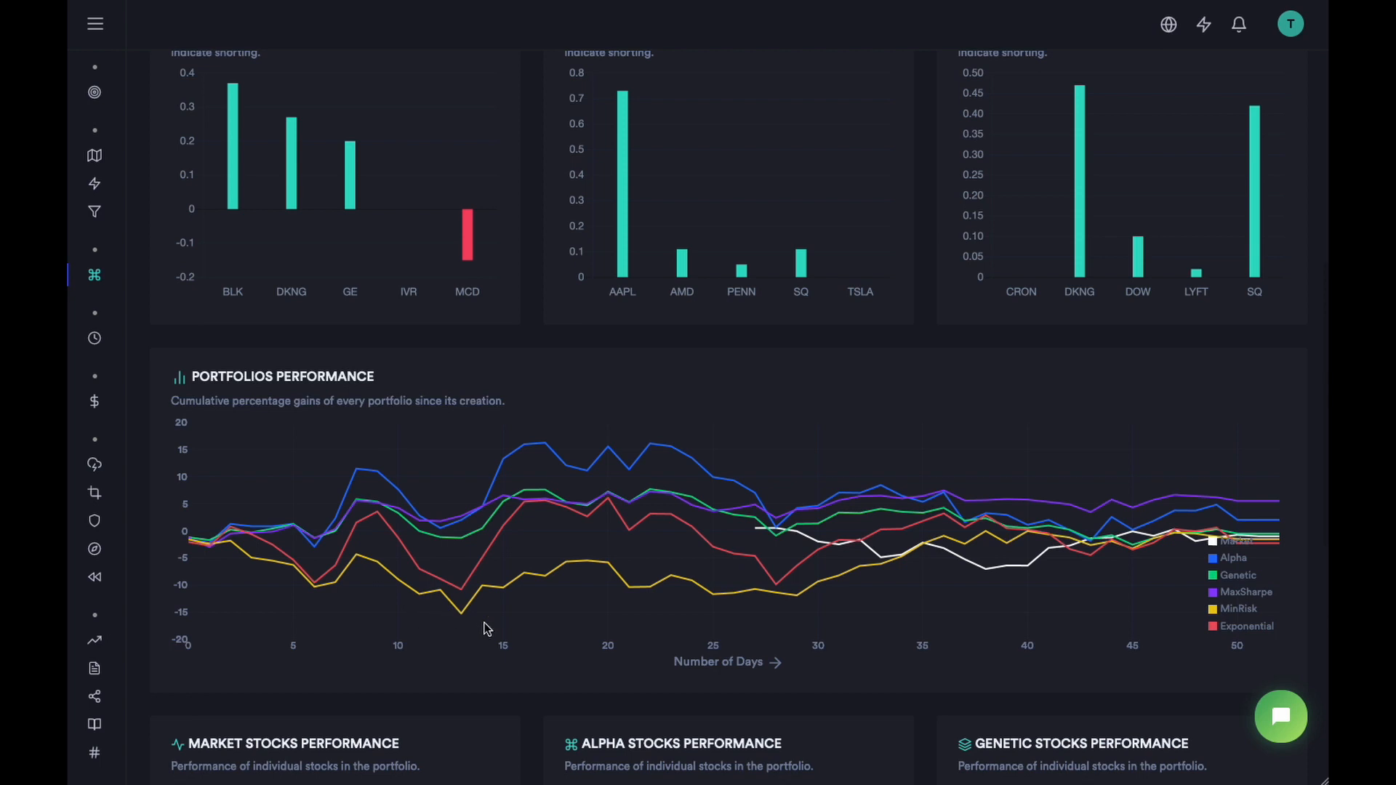
{"action": "mouse_move", "coordinate": [1278, 484]}
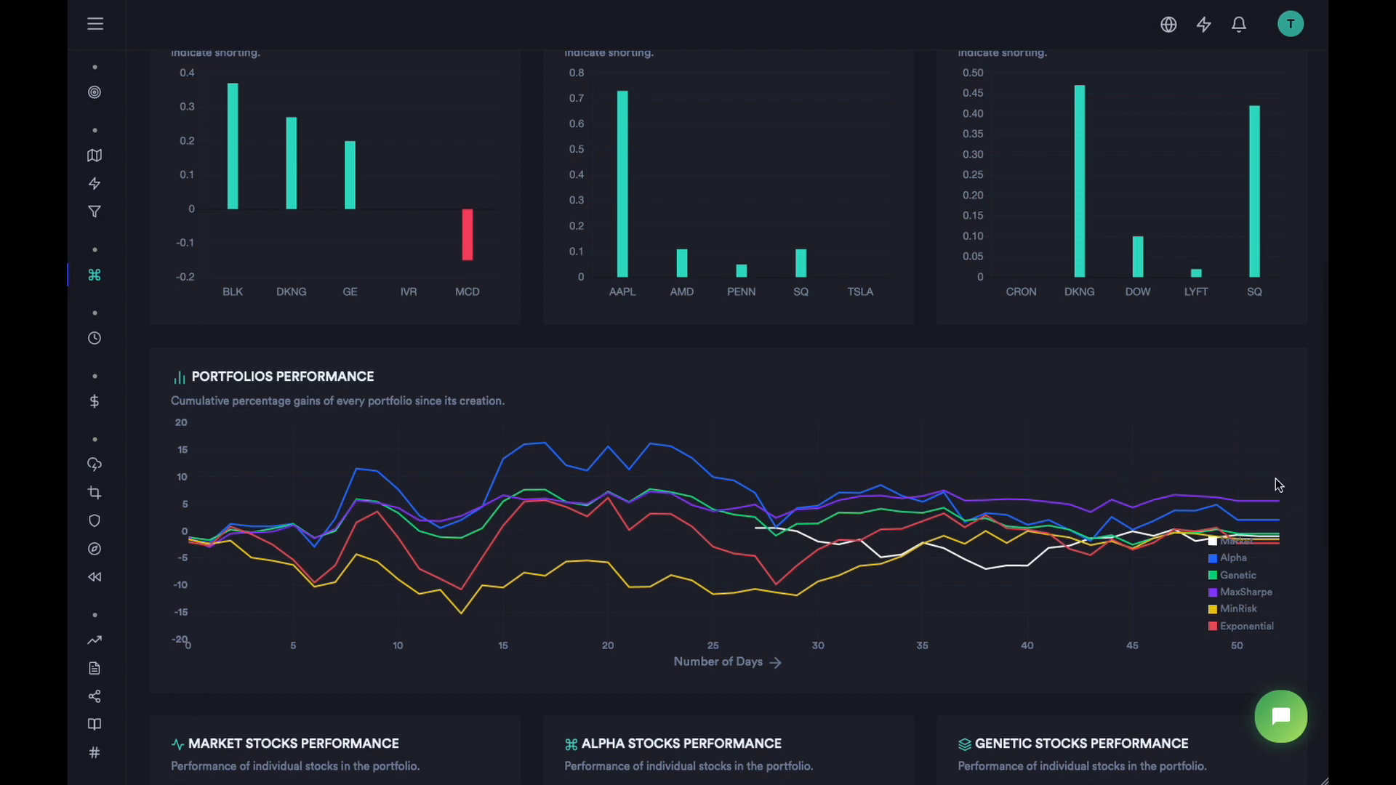
{"action": "mouse_move", "coordinate": [1258, 484]}
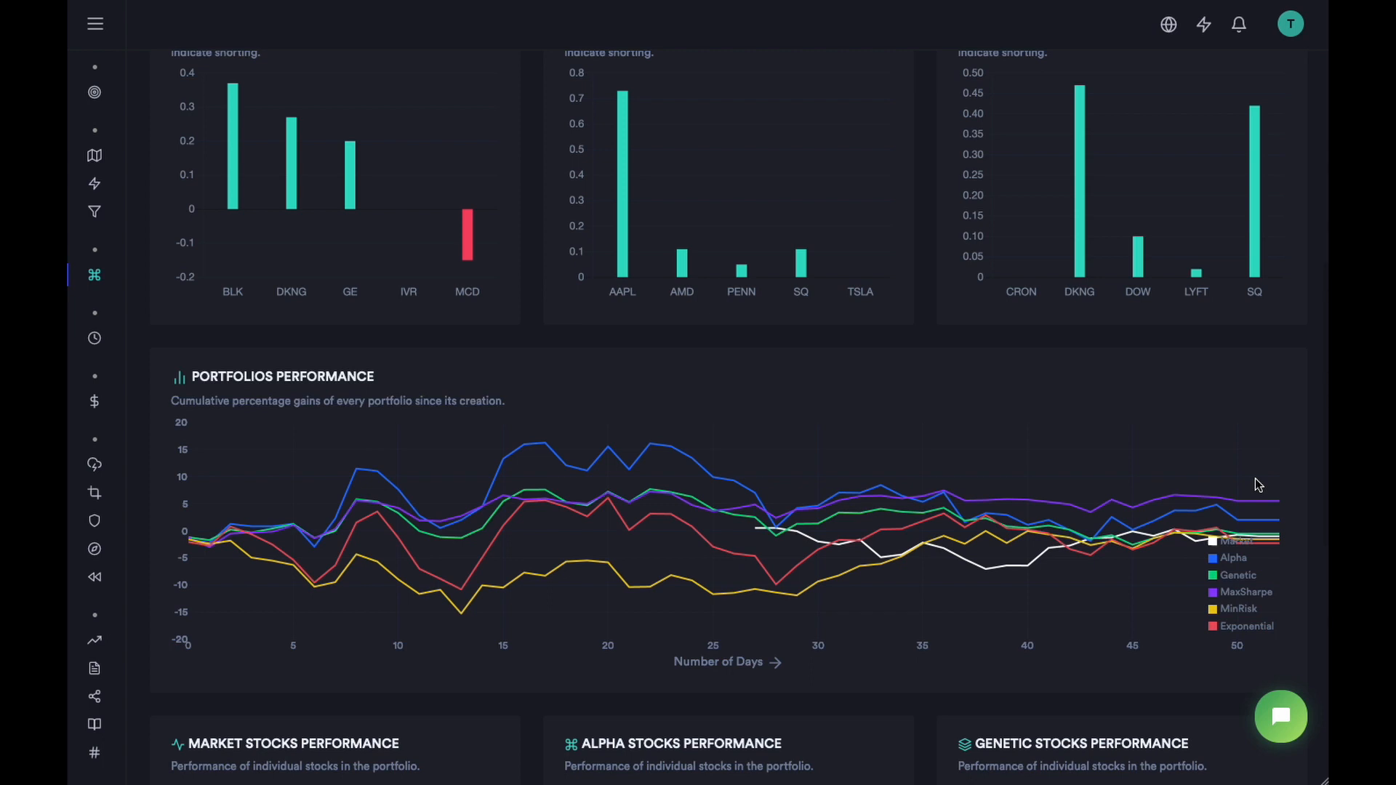
{"action": "mouse_move", "coordinate": [1117, 485]}
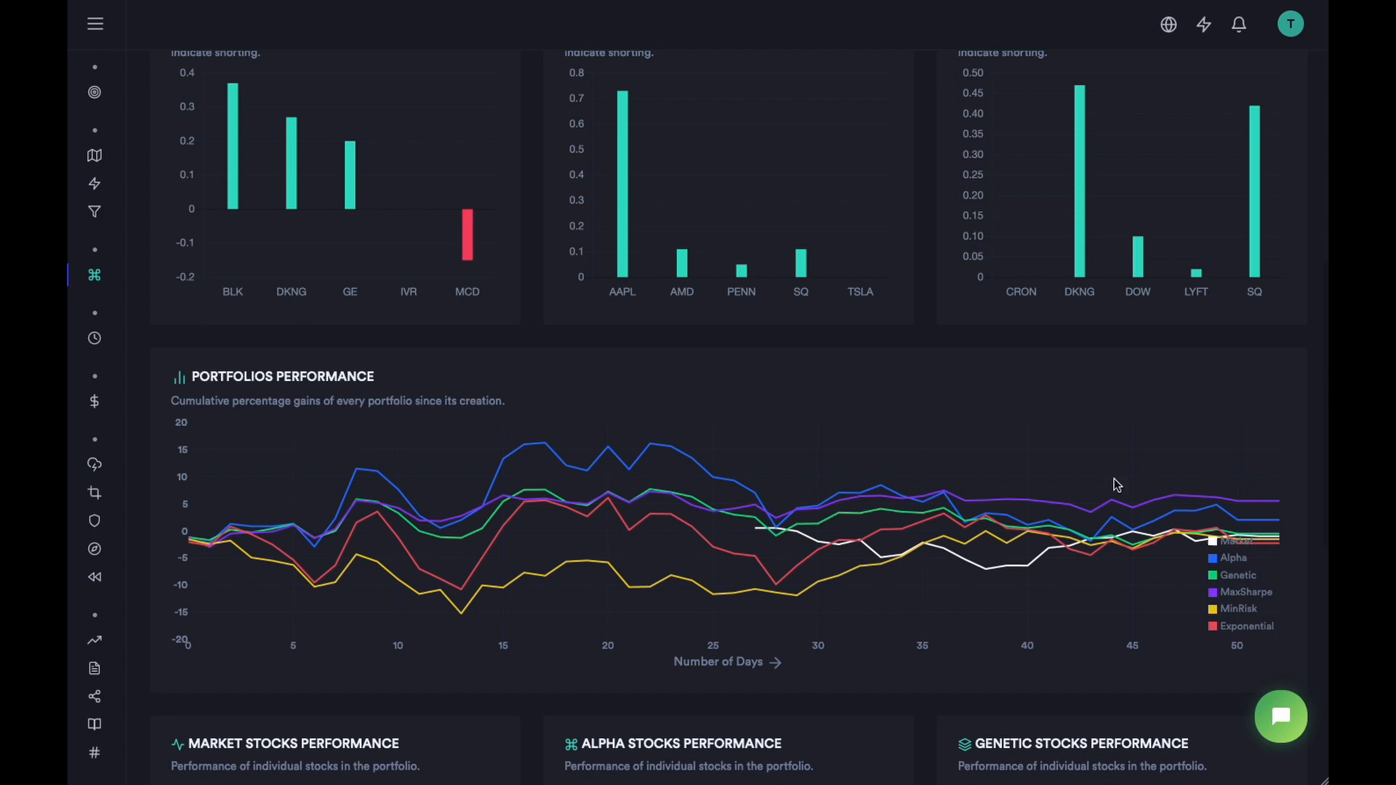
{"action": "scroll", "scroll_direction": "up", "scroll_amount": 3}
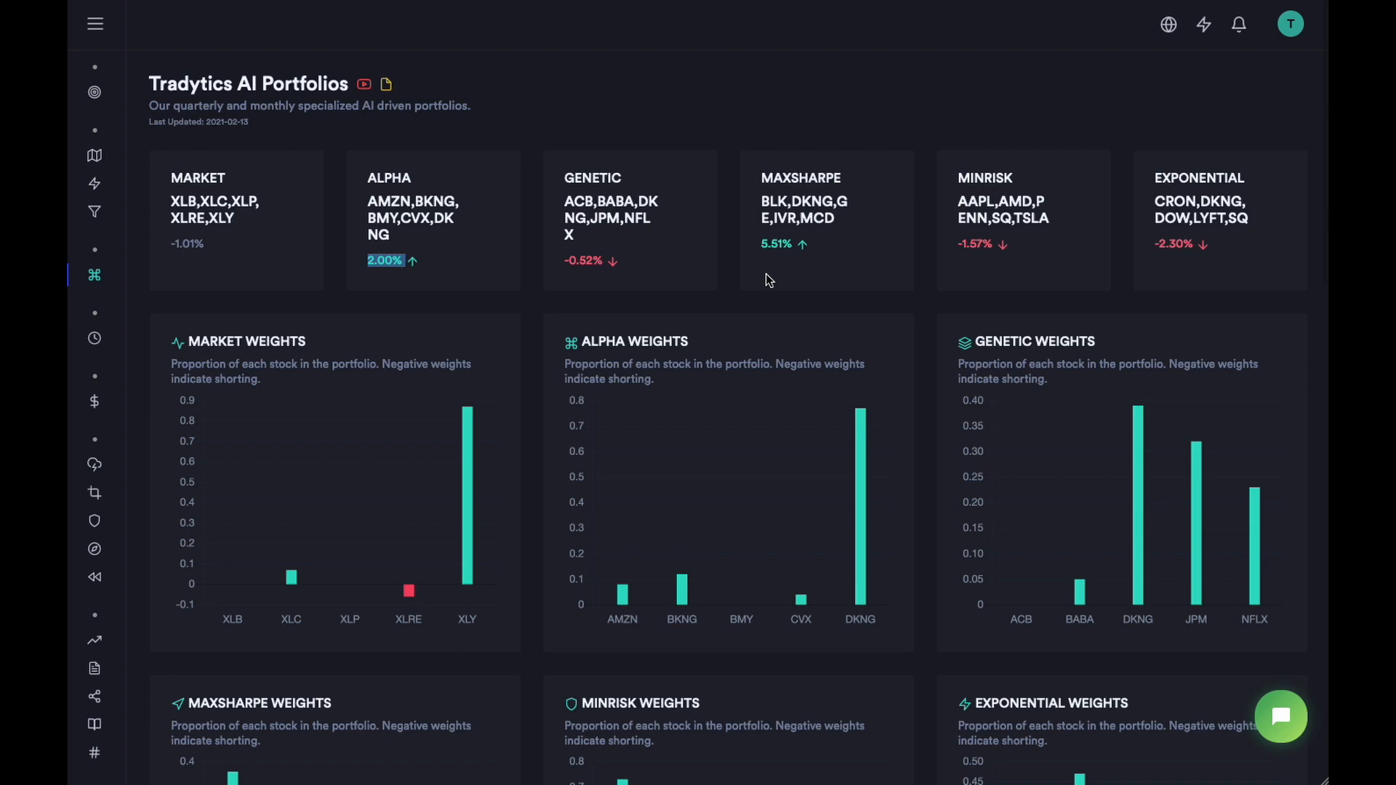
{"action": "scroll", "scroll_direction": "down", "scroll_amount": 3}
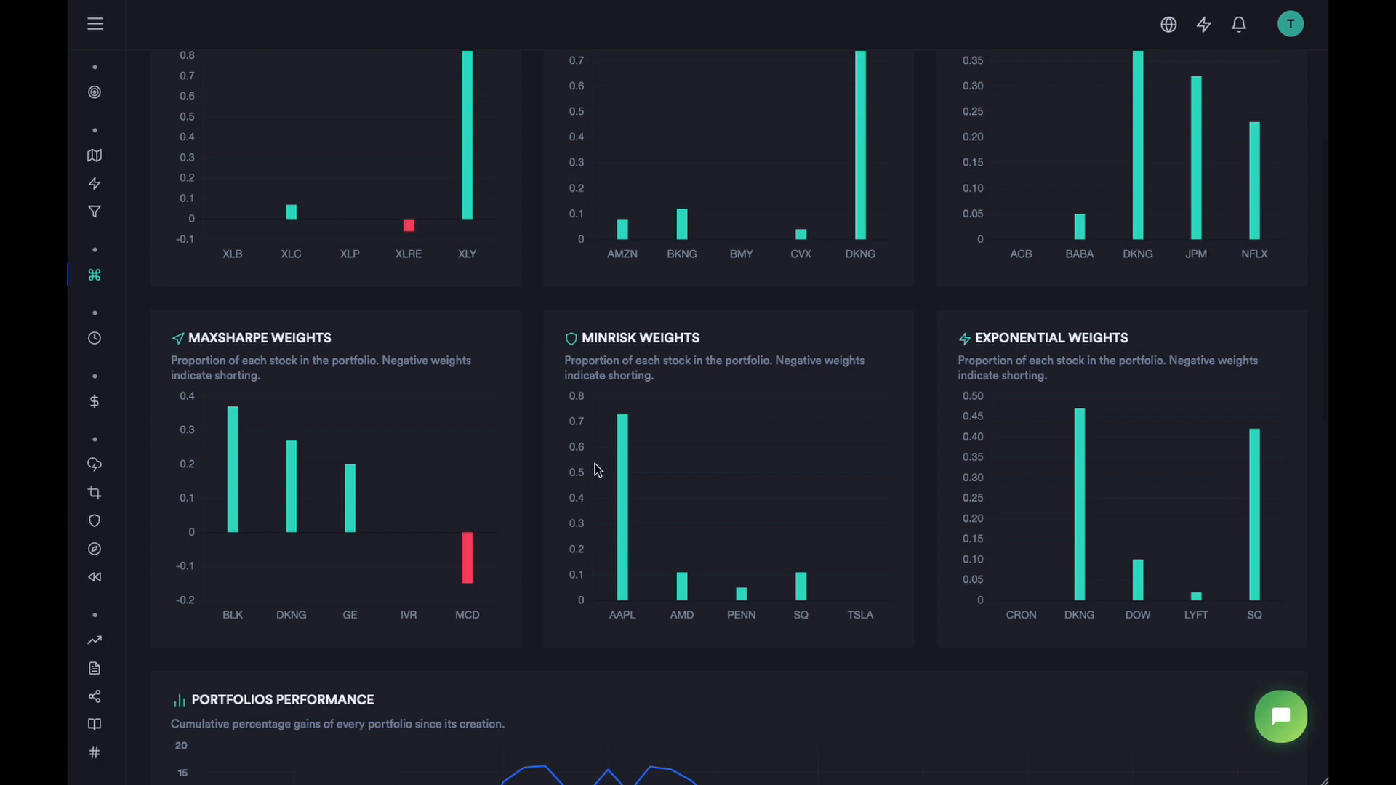
{"action": "scroll", "scroll_direction": "down", "scroll_amount": 3}
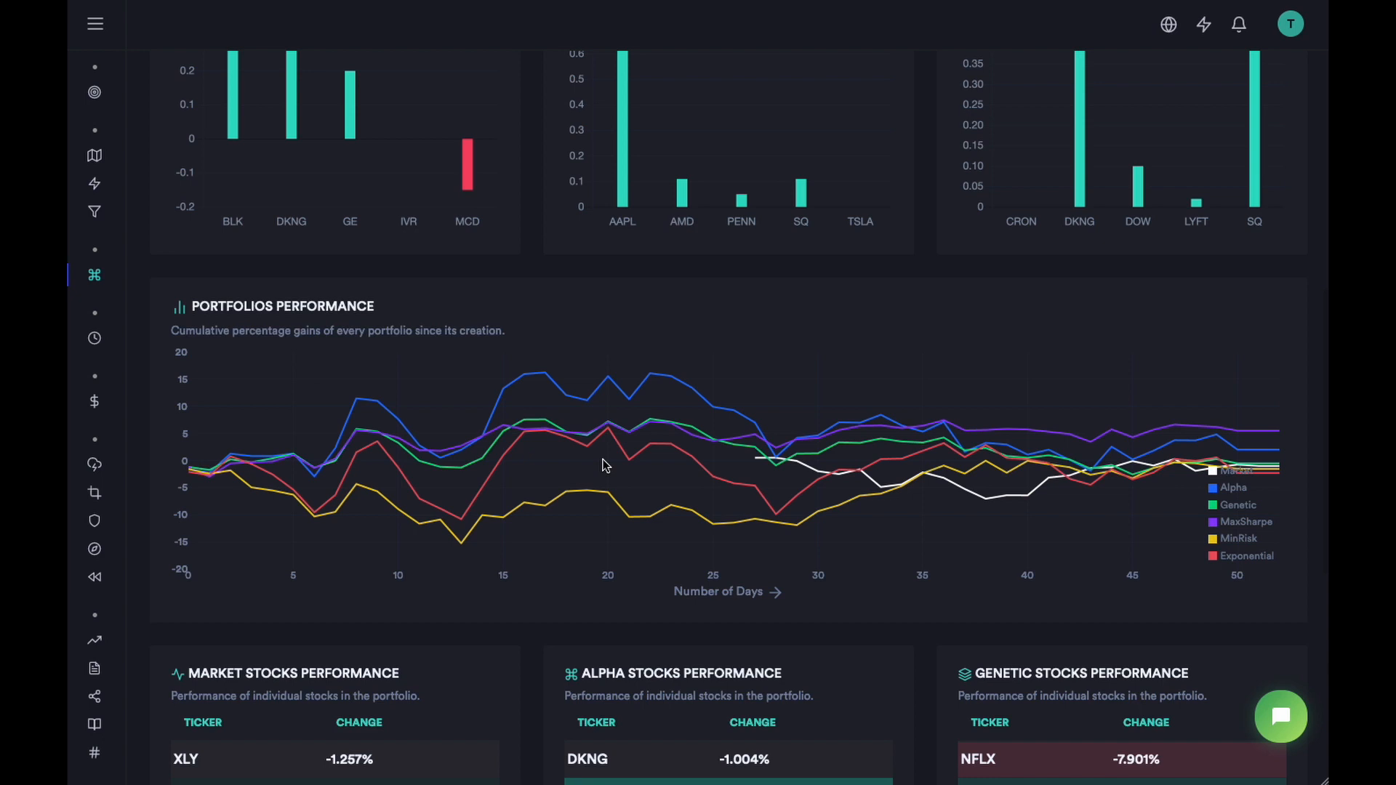
{"action": "scroll", "scroll_direction": "down", "scroll_amount": 3}
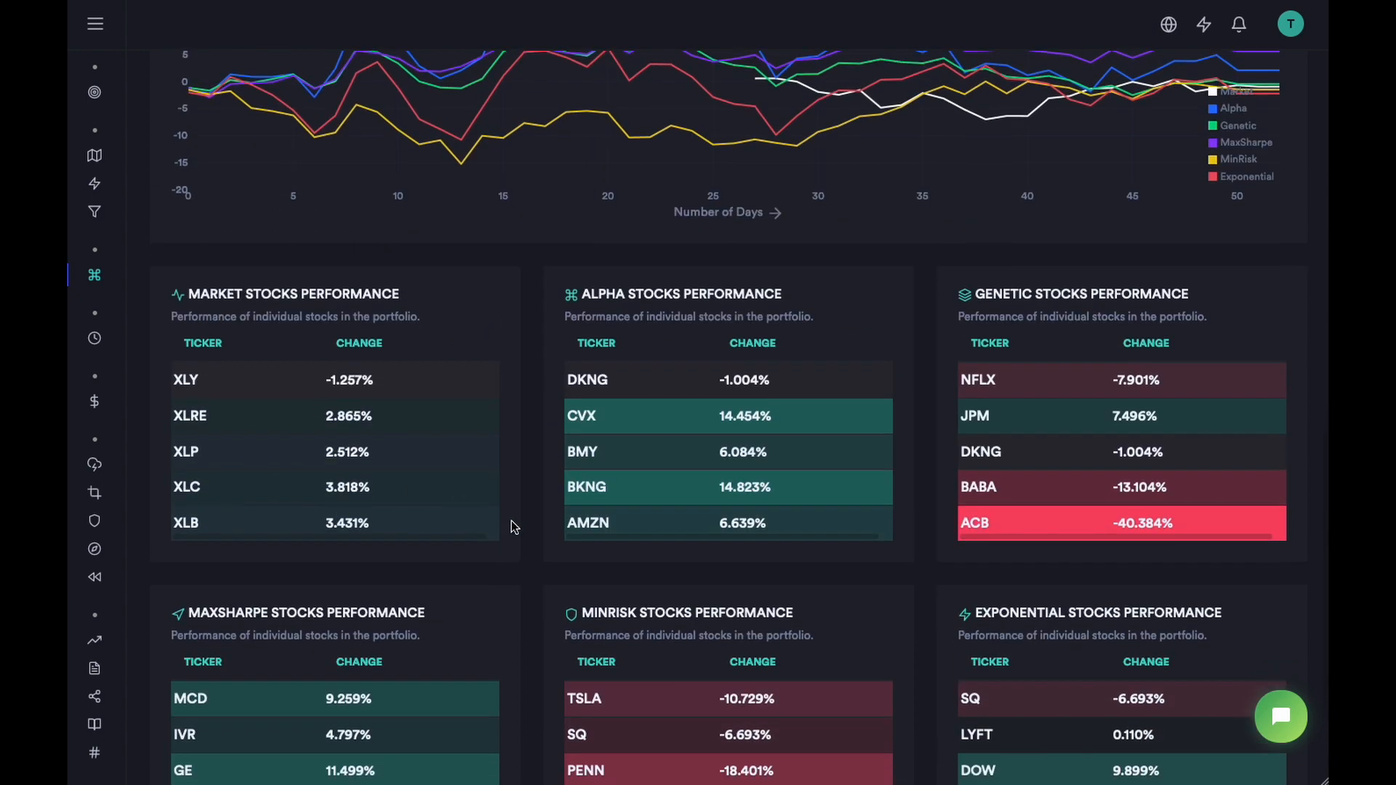
{"action": "mouse_move", "coordinate": [297, 370]}
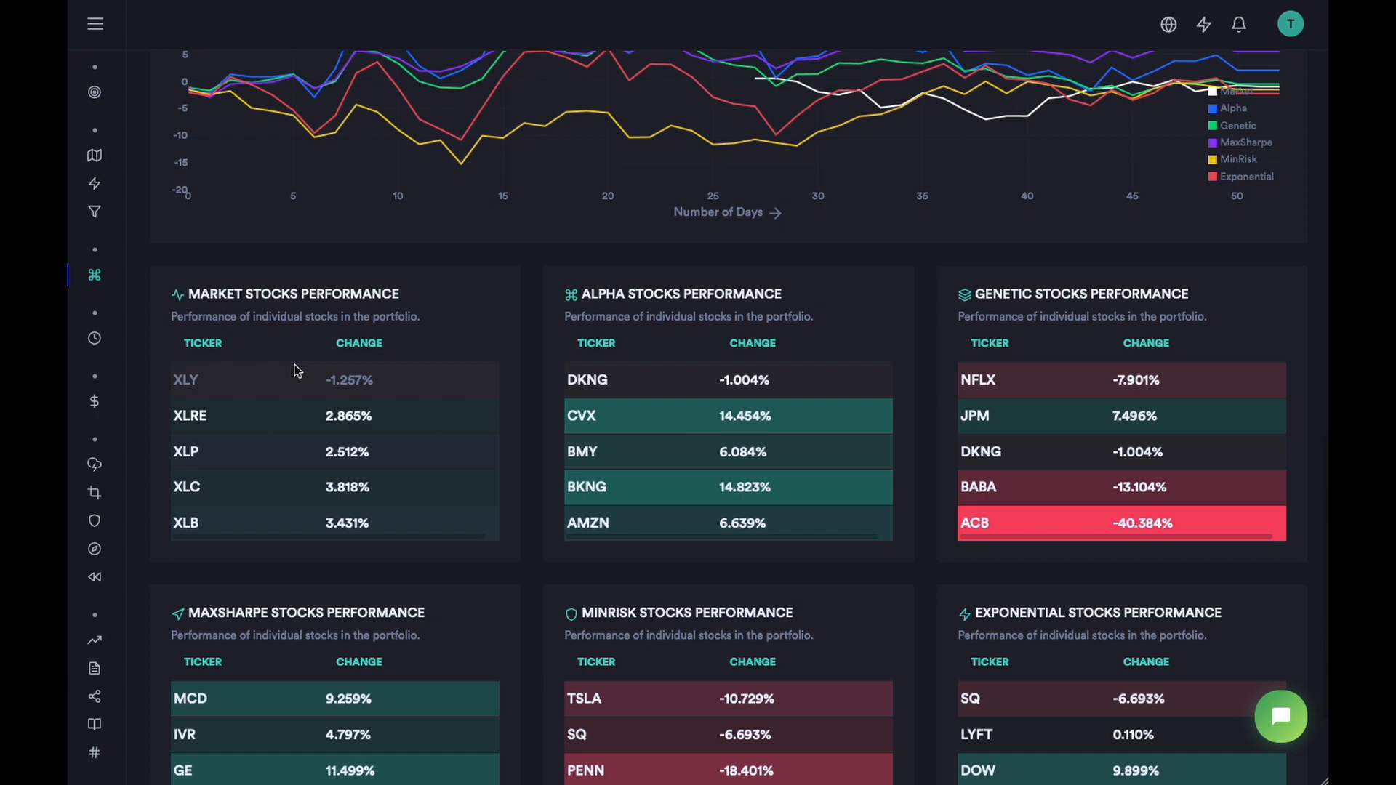
{"action": "scroll", "scroll_direction": "up", "scroll_amount": 3}
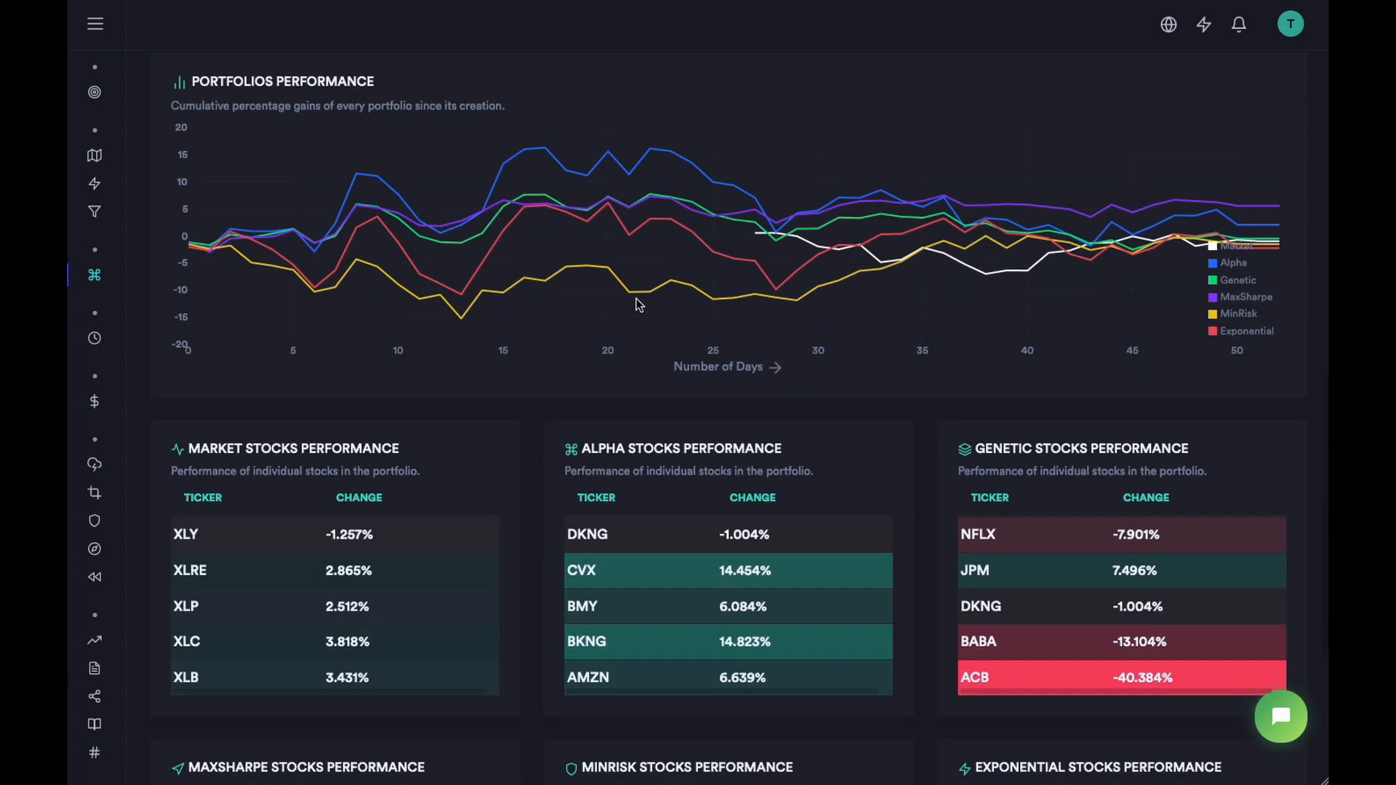
{"action": "scroll", "scroll_direction": "down", "scroll_amount": 3}
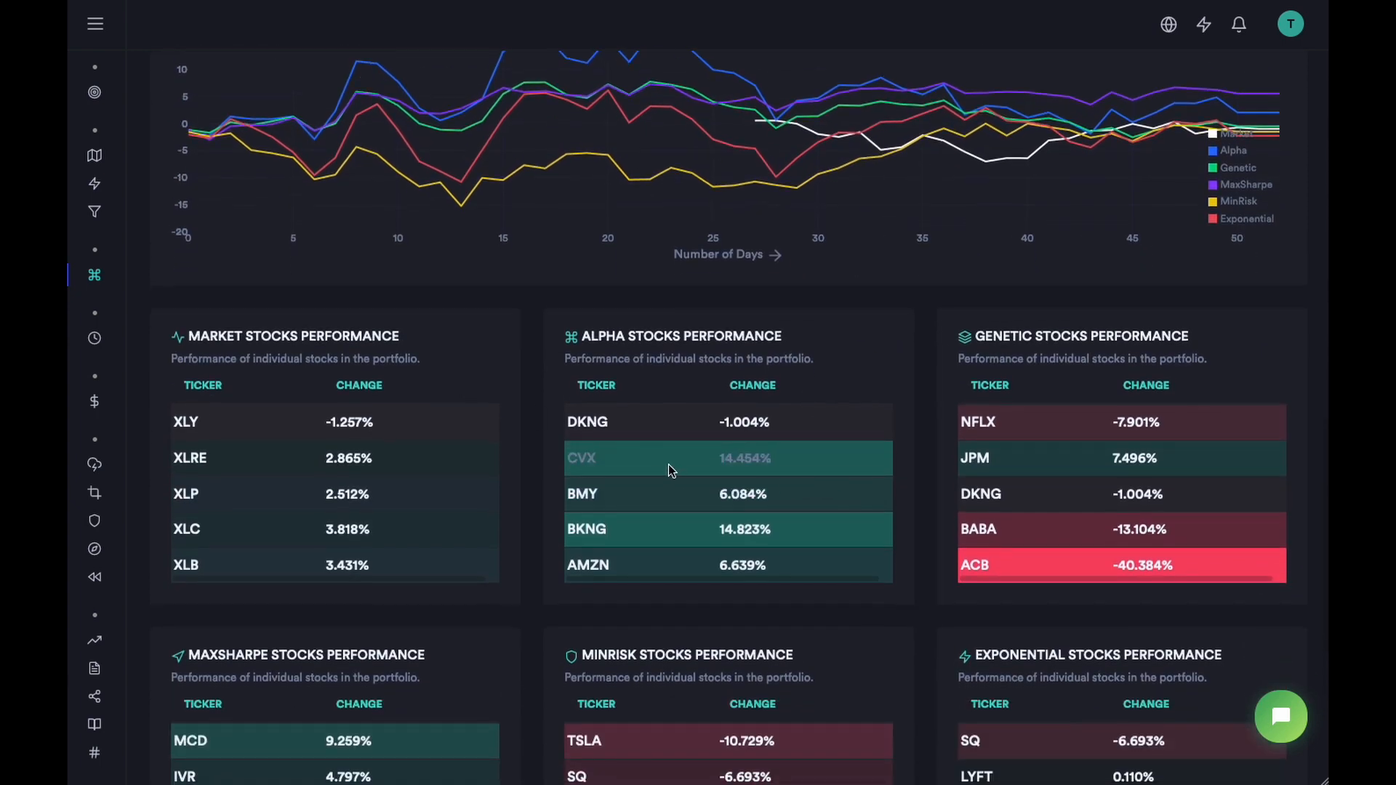
{"action": "mouse_move", "coordinate": [843, 588]}
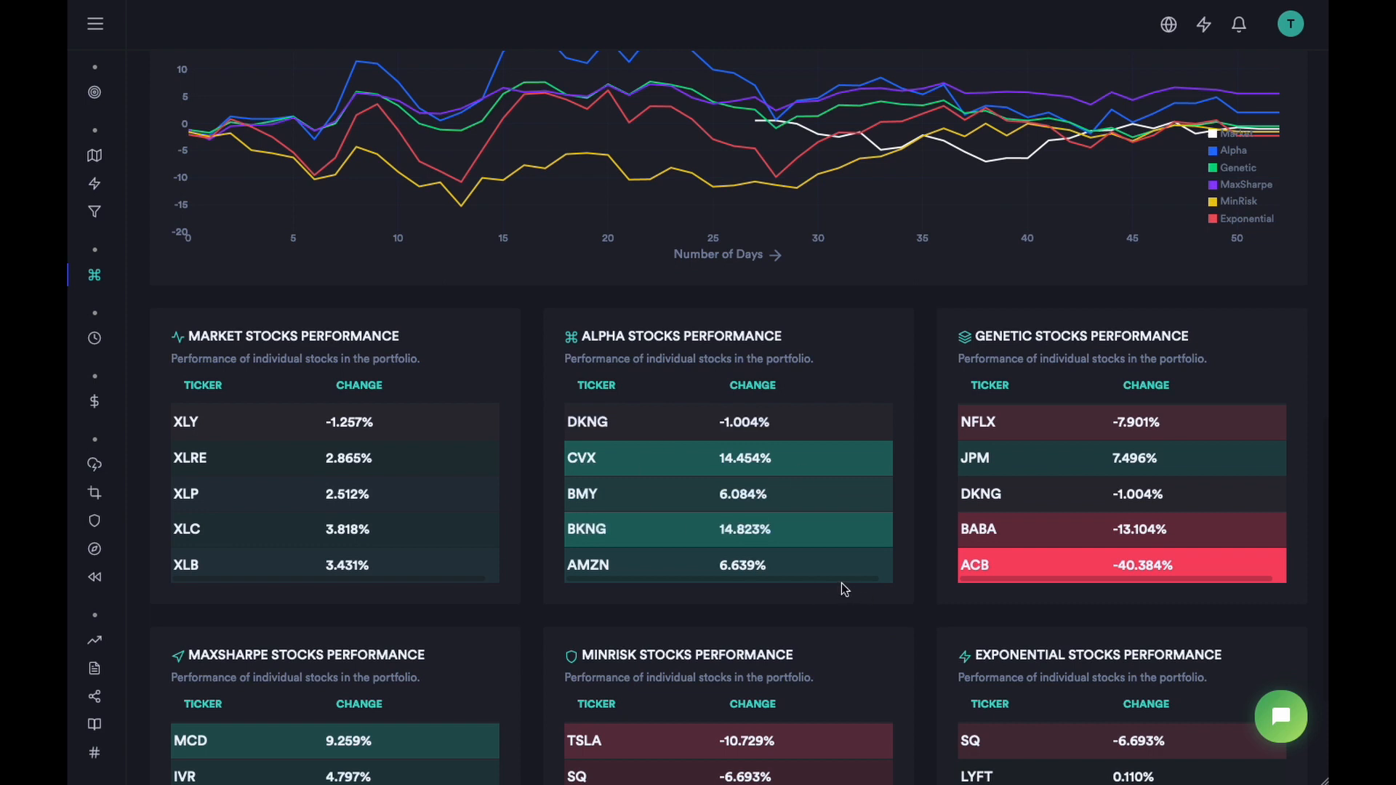
{"action": "mouse_move", "coordinate": [743, 407]}
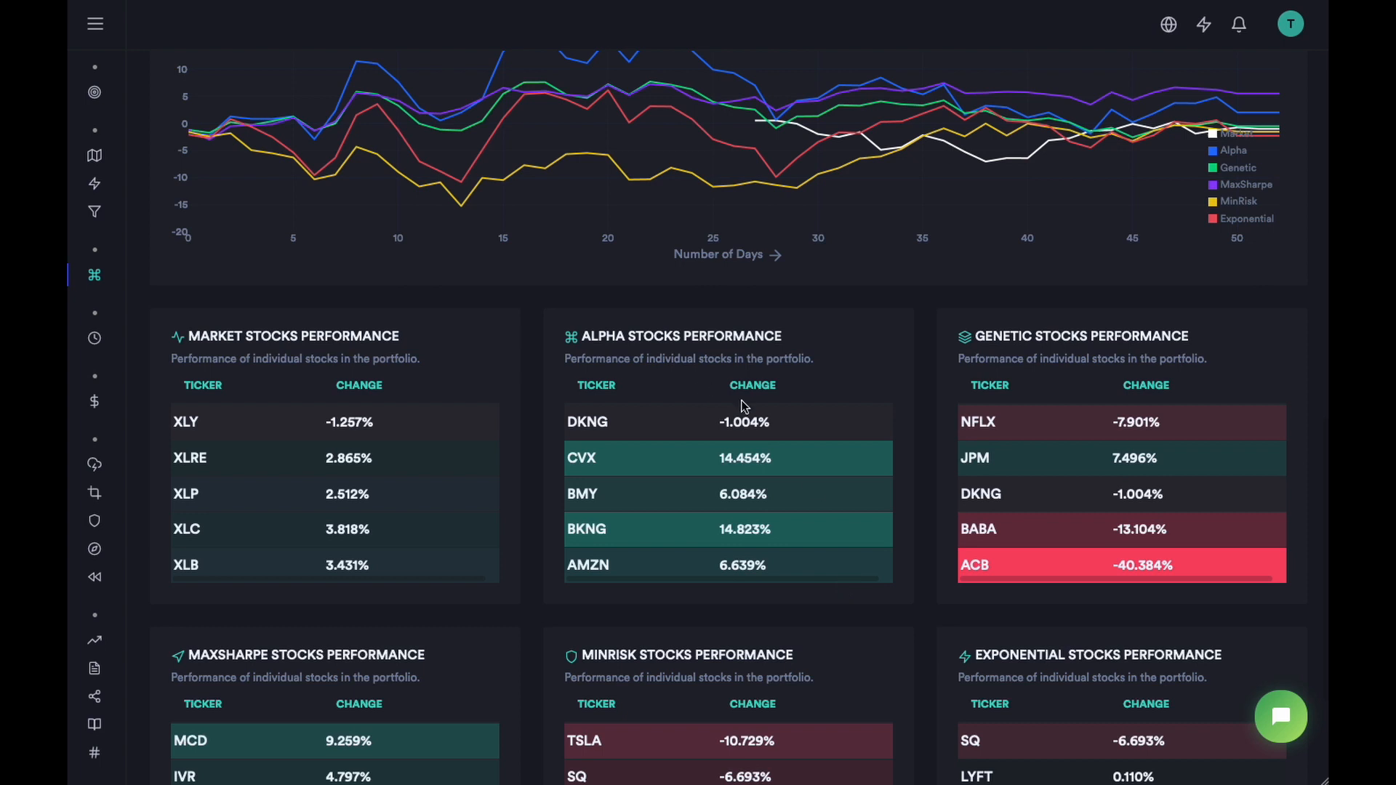
{"action": "mouse_move", "coordinate": [783, 574]}
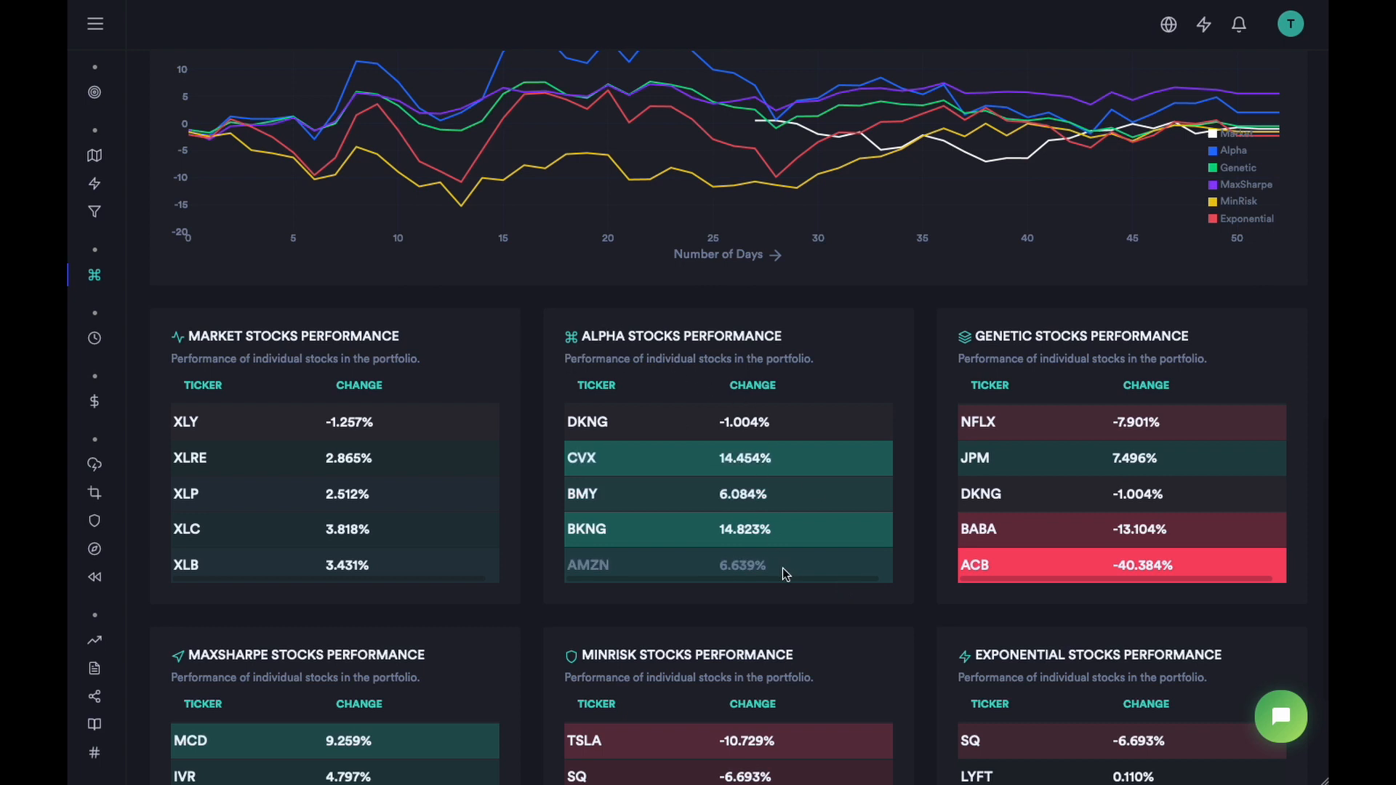
{"action": "scroll", "scroll_direction": "down", "scroll_amount": 3}
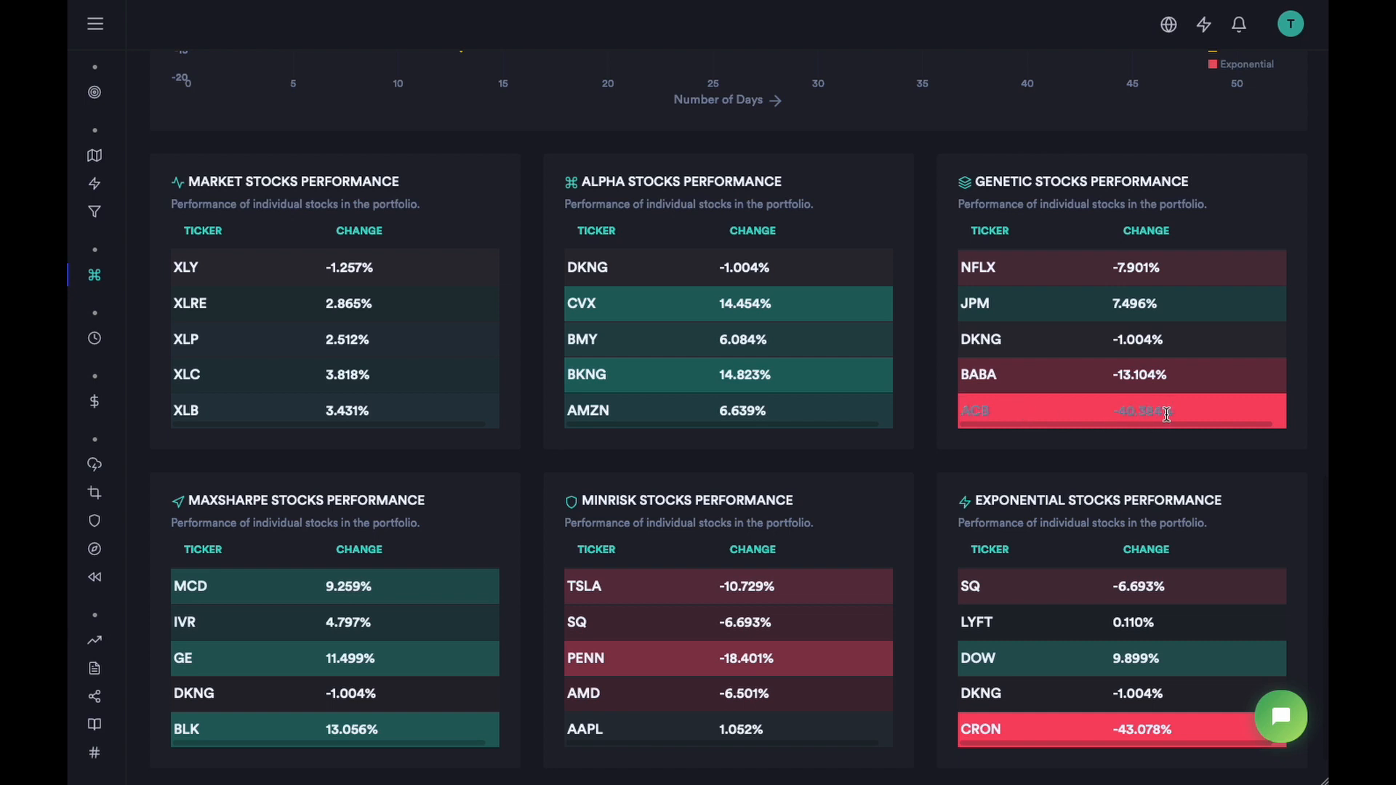
{"action": "mouse_move", "coordinate": [1158, 402]}
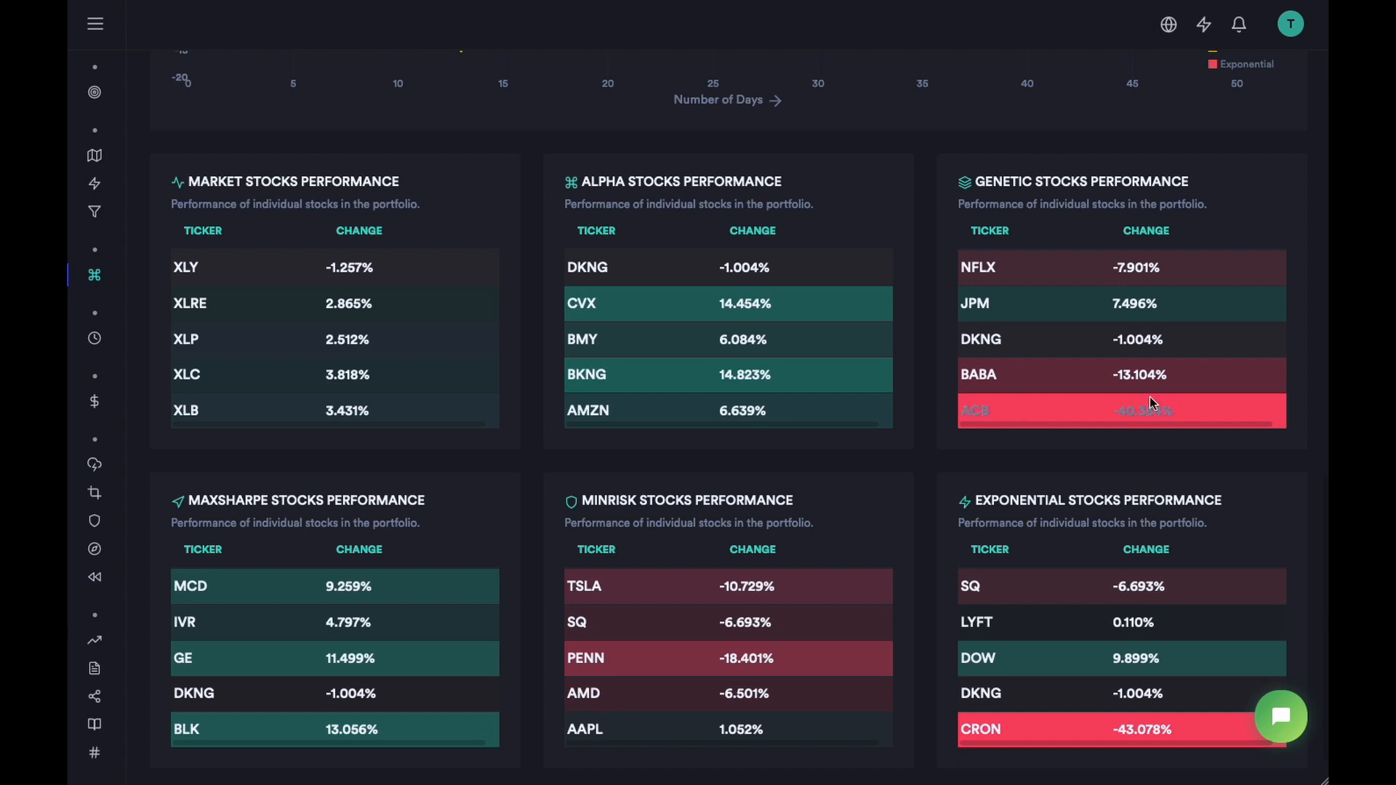
{"action": "mouse_move", "coordinate": [979, 750]}
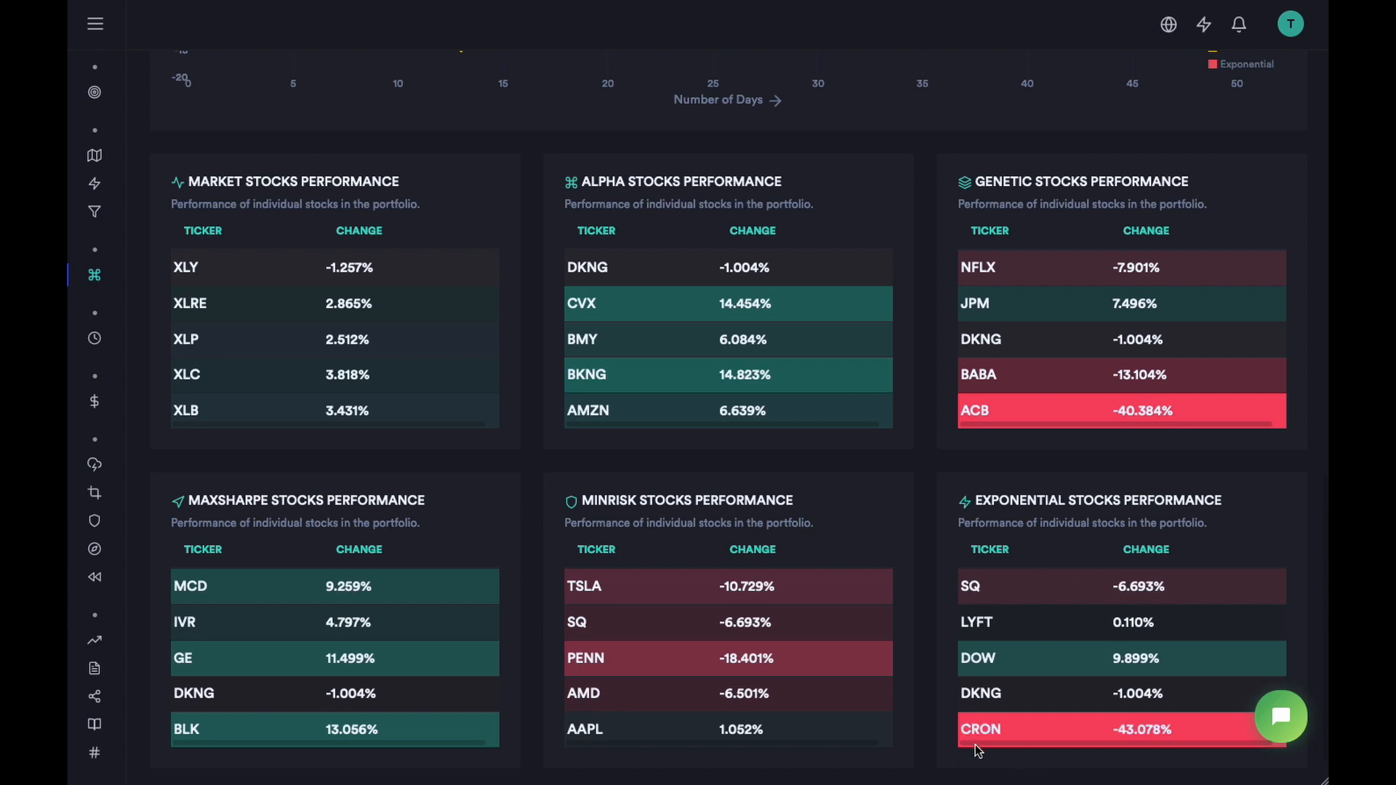
{"action": "mouse_move", "coordinate": [1052, 723]}
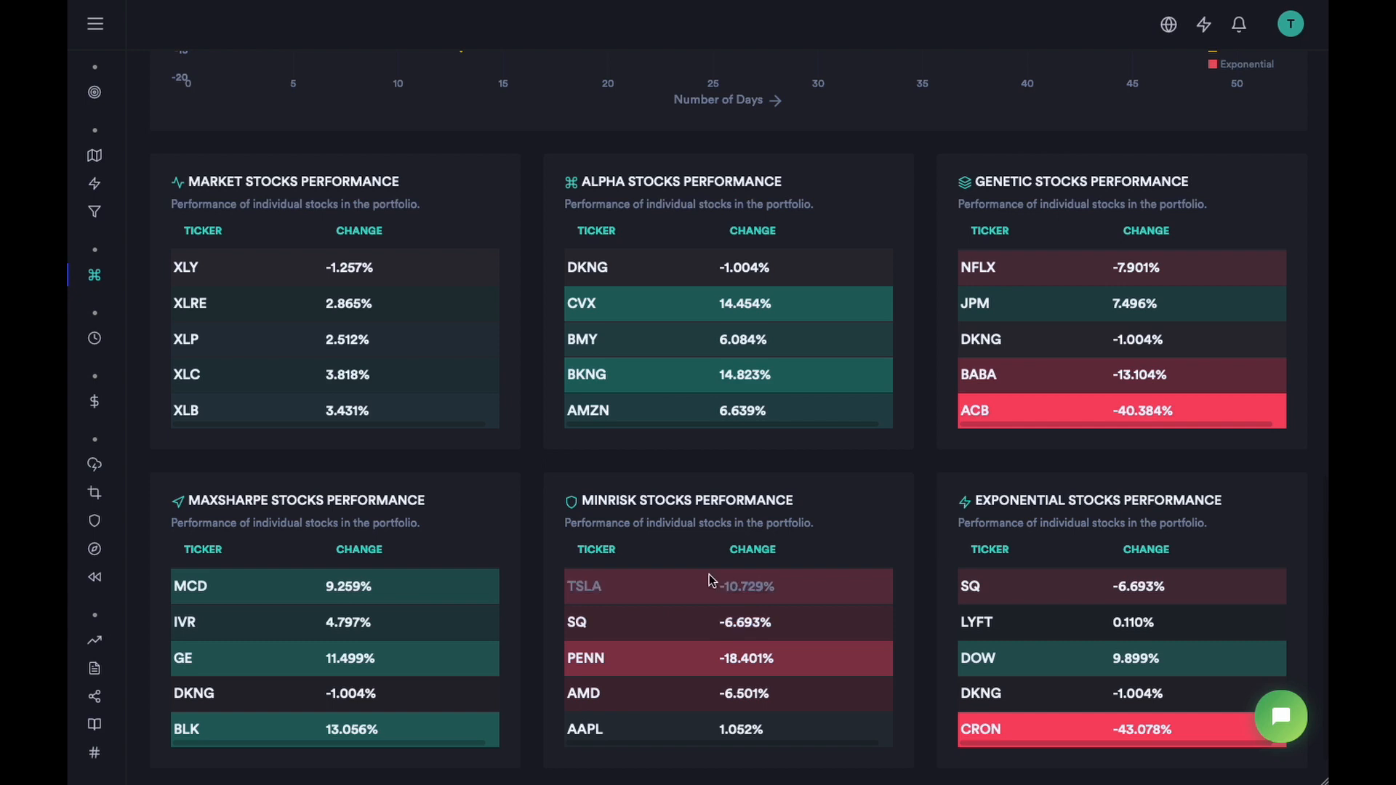
{"action": "mouse_move", "coordinate": [745, 615]}
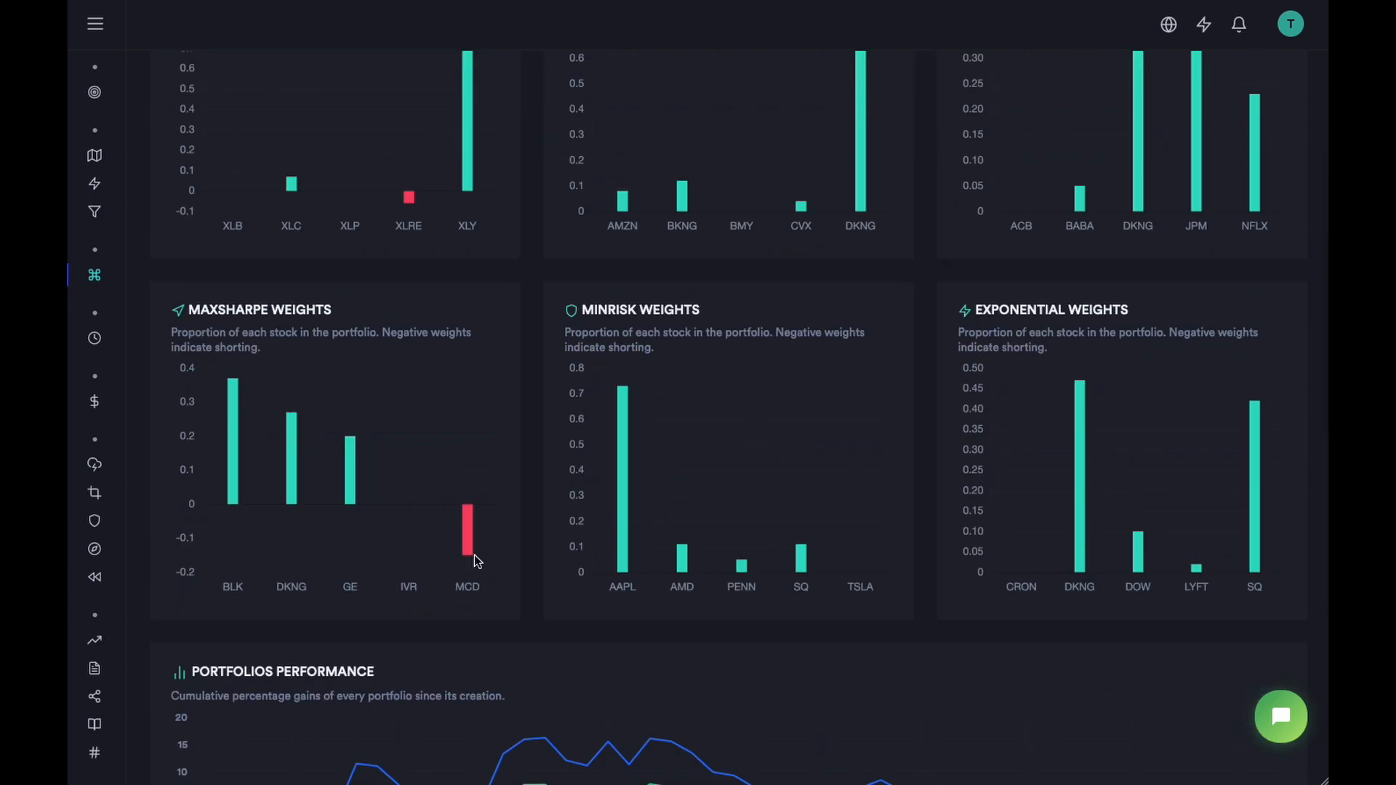
{"action": "mouse_move", "coordinate": [469, 534]}
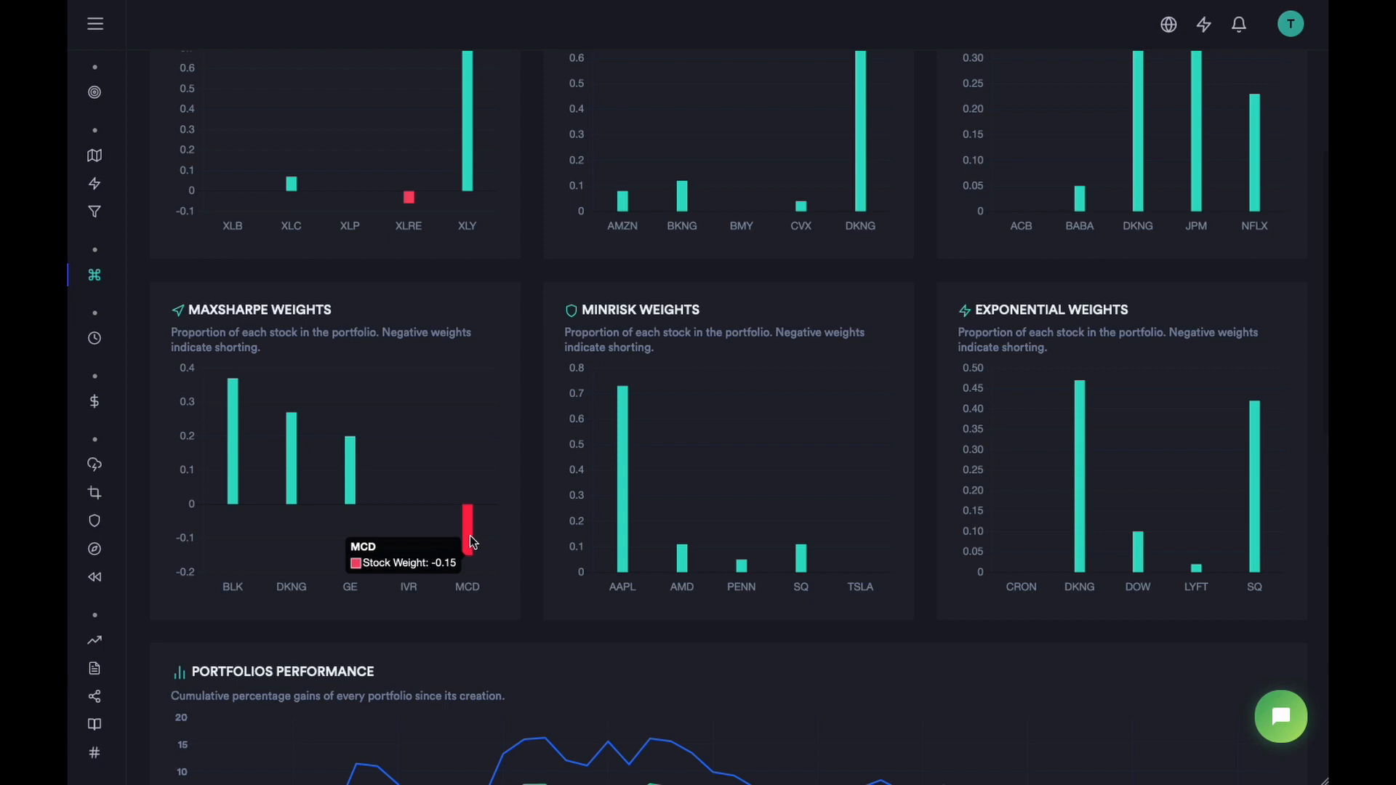
{"action": "mouse_move", "coordinate": [472, 547]}
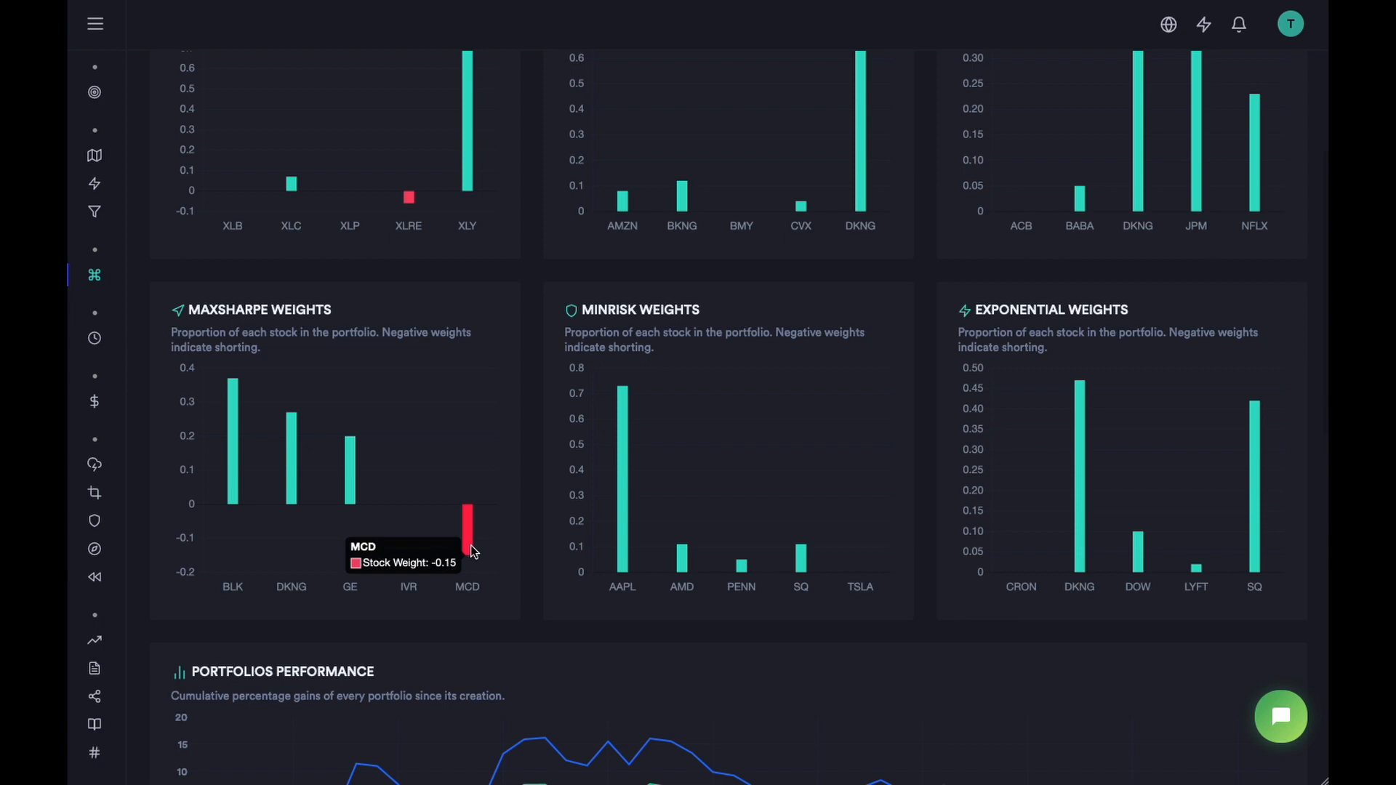
{"action": "scroll", "scroll_direction": "up", "scroll_amount": 3}
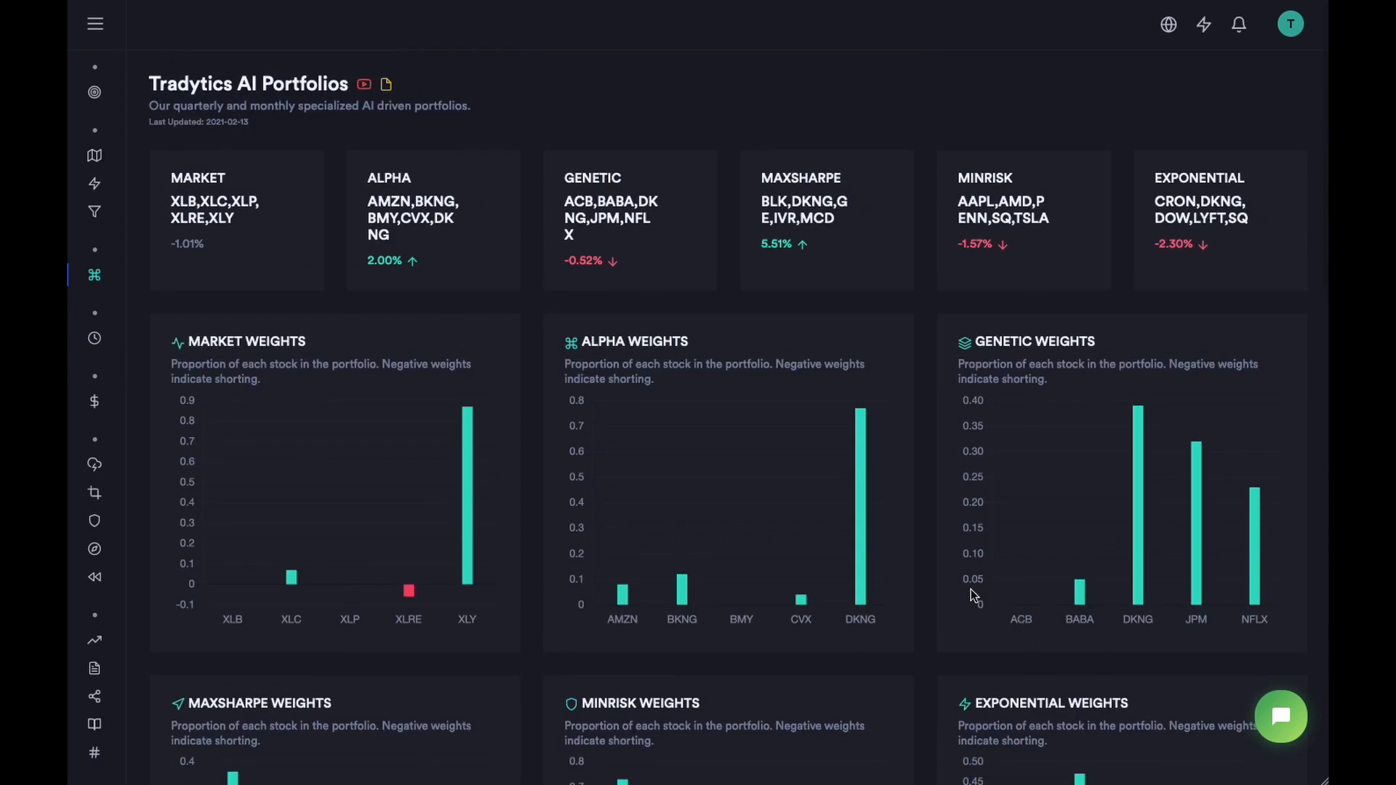
{"action": "scroll", "scroll_direction": "down", "scroll_amount": 3}
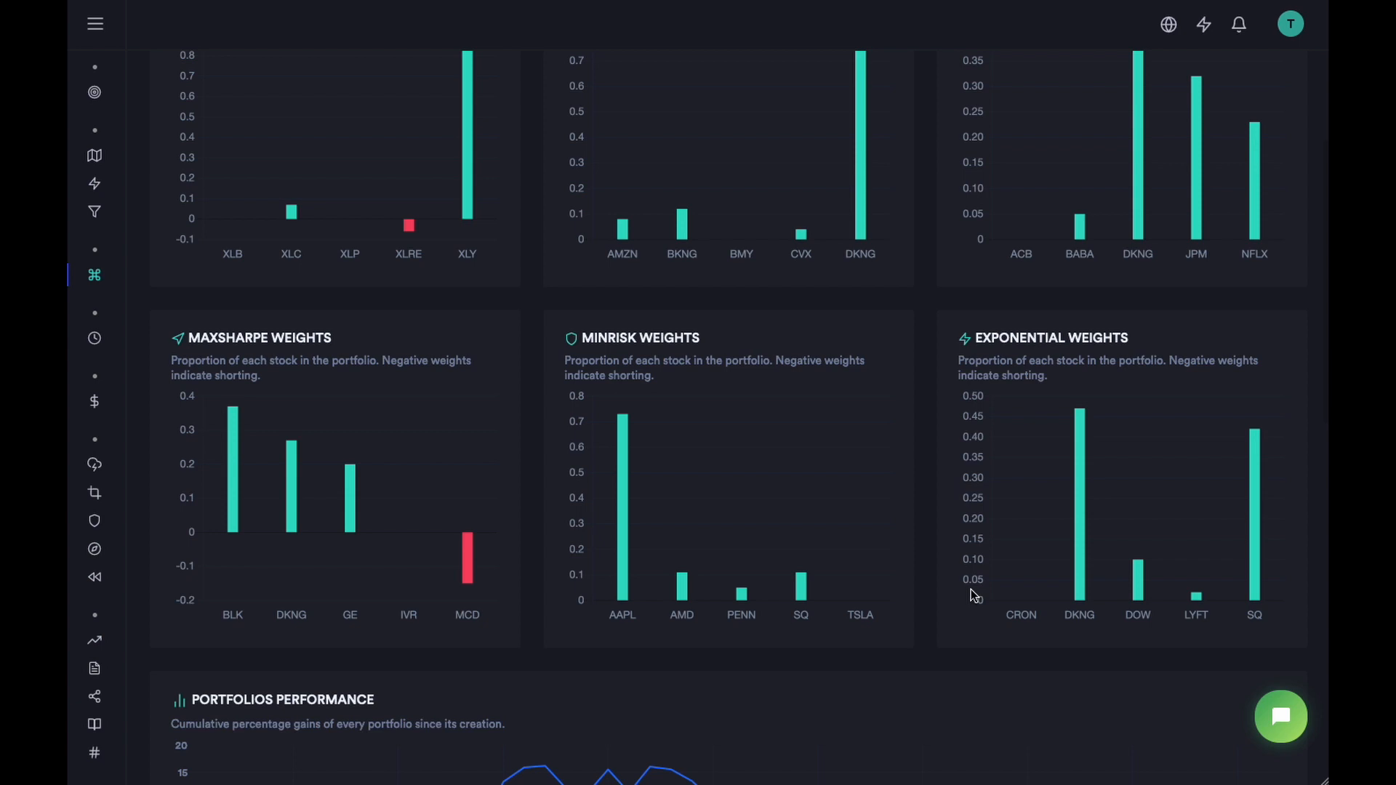
{"action": "scroll", "scroll_direction": "down", "scroll_amount": 3}
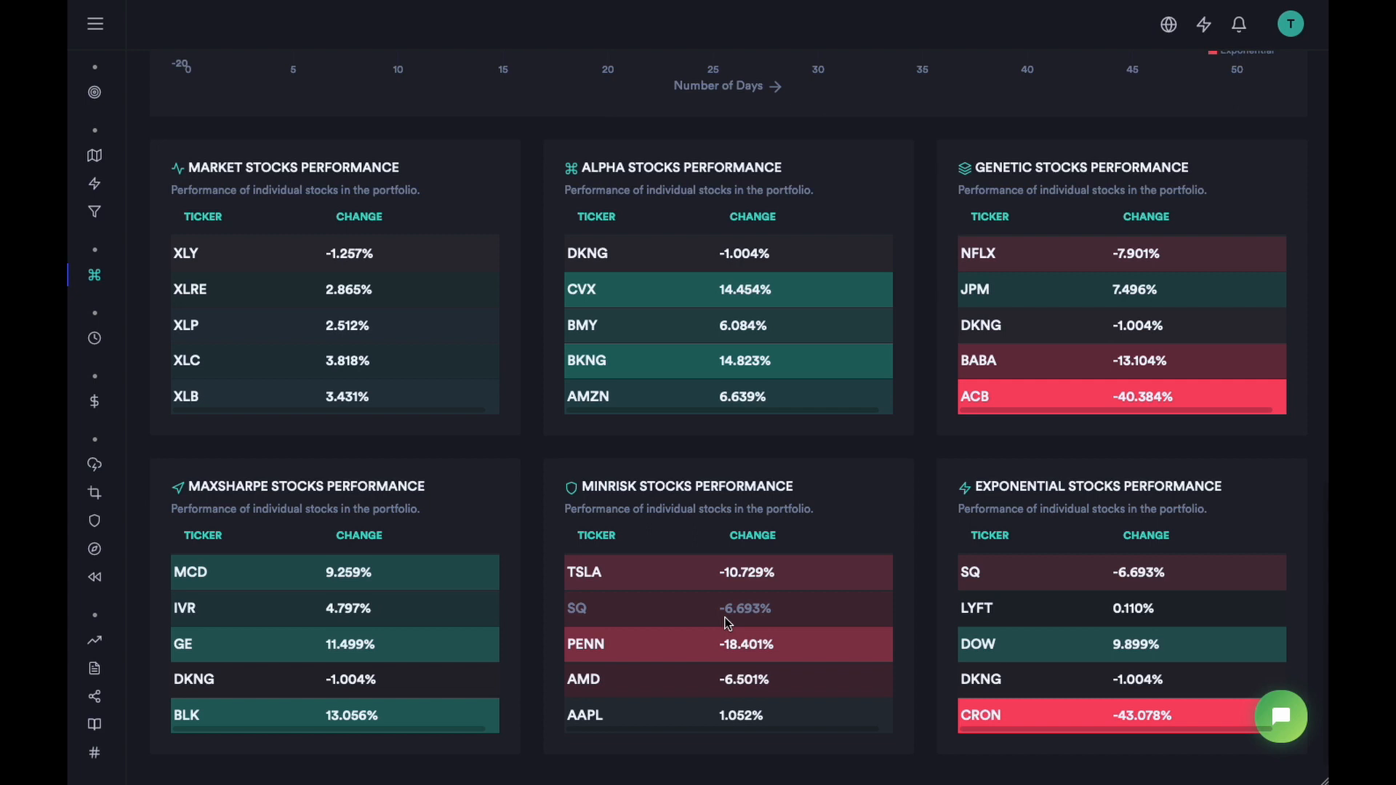
{"action": "mouse_move", "coordinate": [252, 483]}
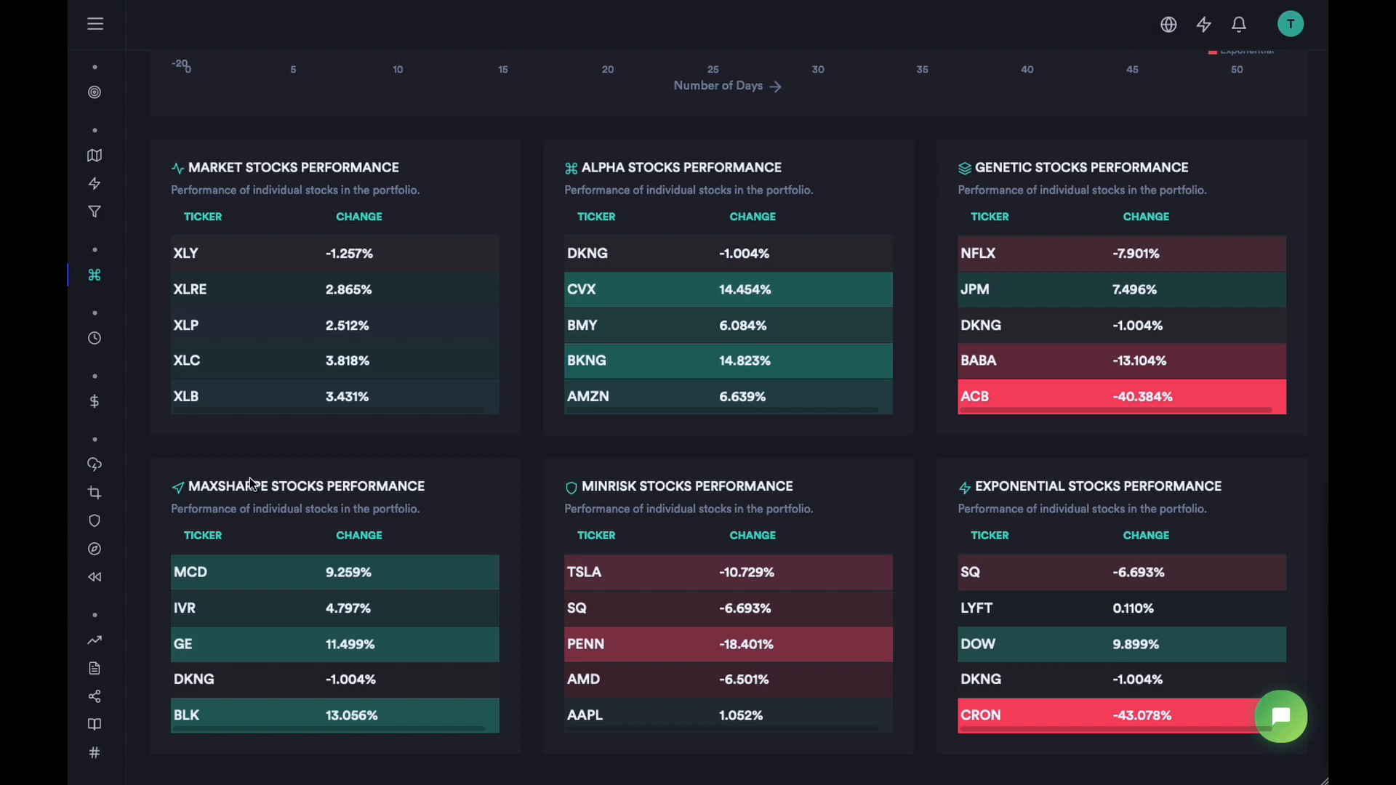
{"action": "mouse_move", "coordinate": [354, 590]}
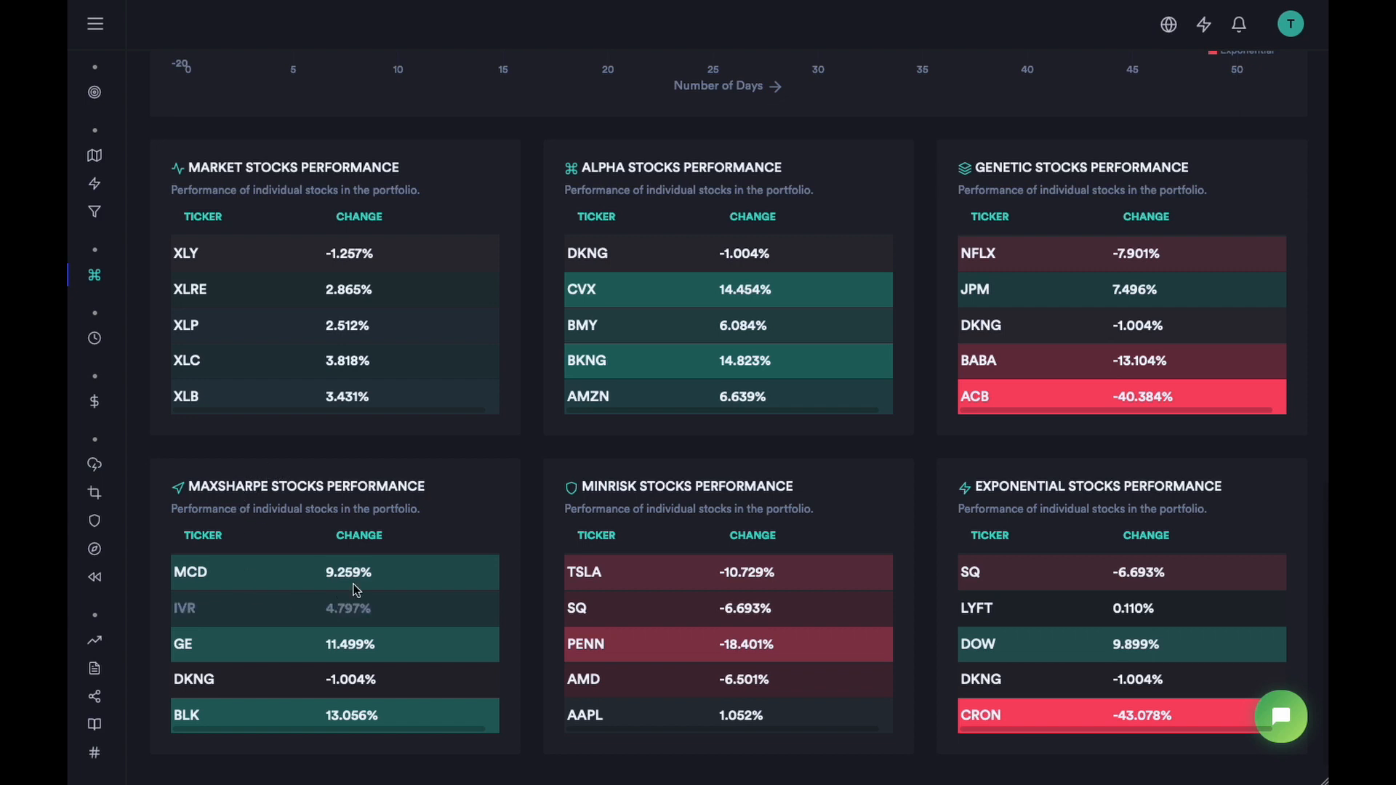
{"action": "mouse_move", "coordinate": [721, 693]}
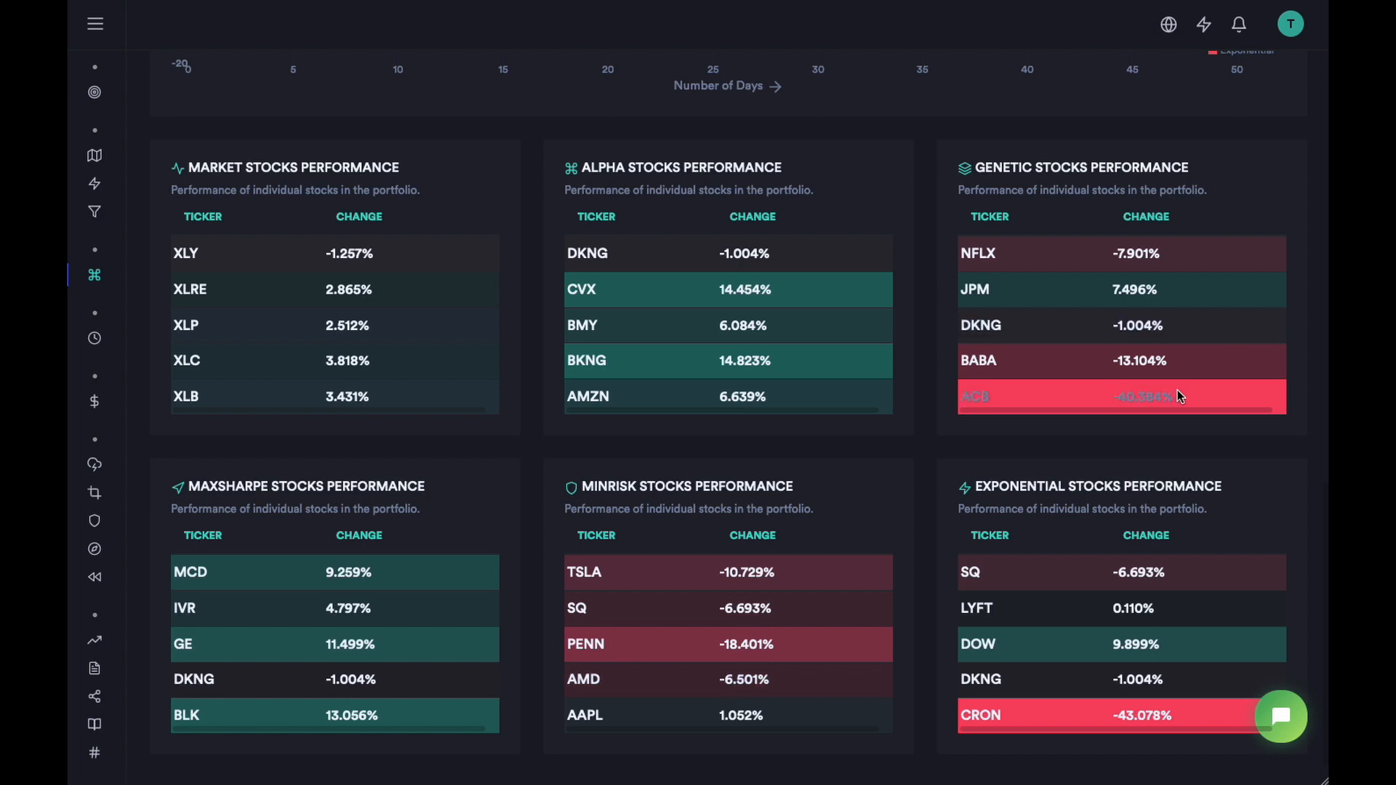
{"action": "mouse_move", "coordinate": [782, 633]}
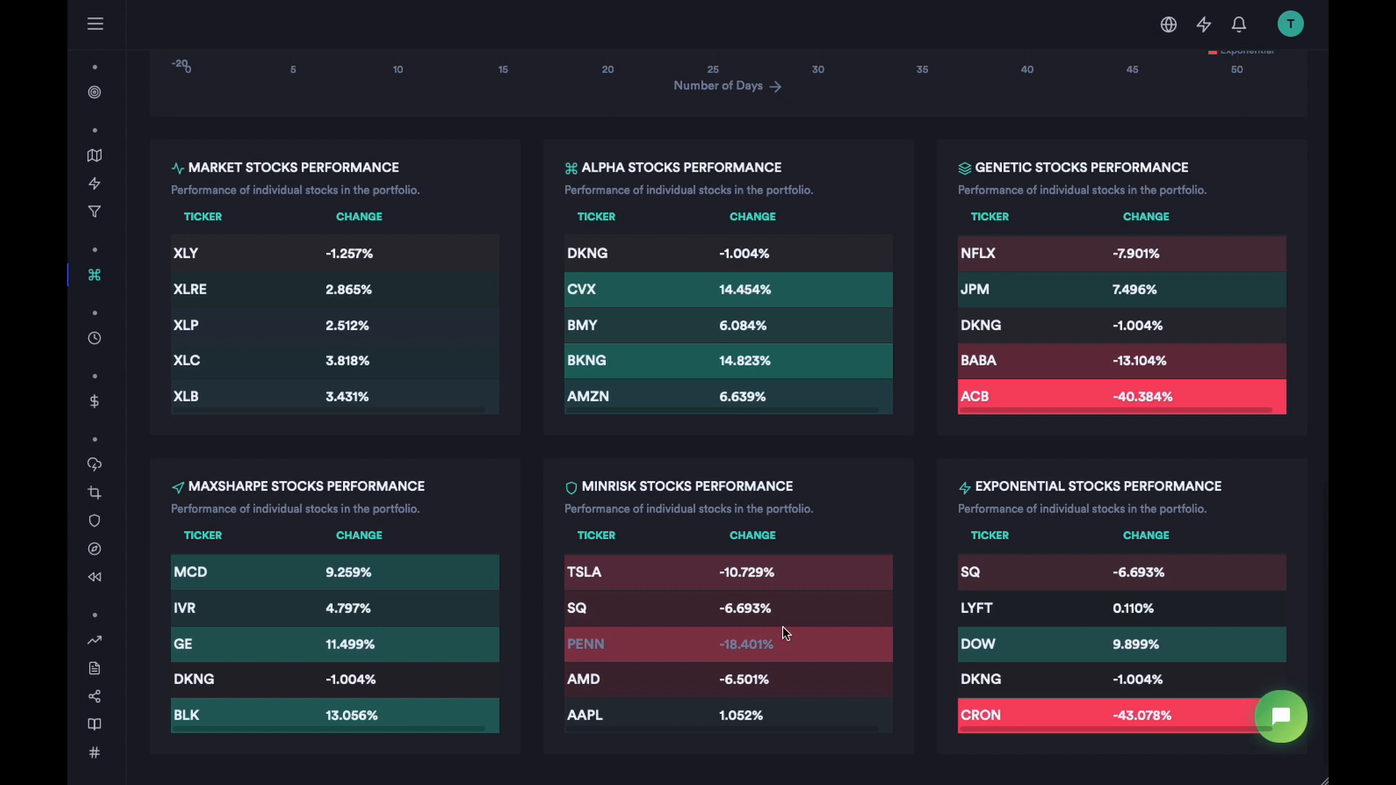
{"action": "scroll", "scroll_direction": "down", "scroll_amount": 3}
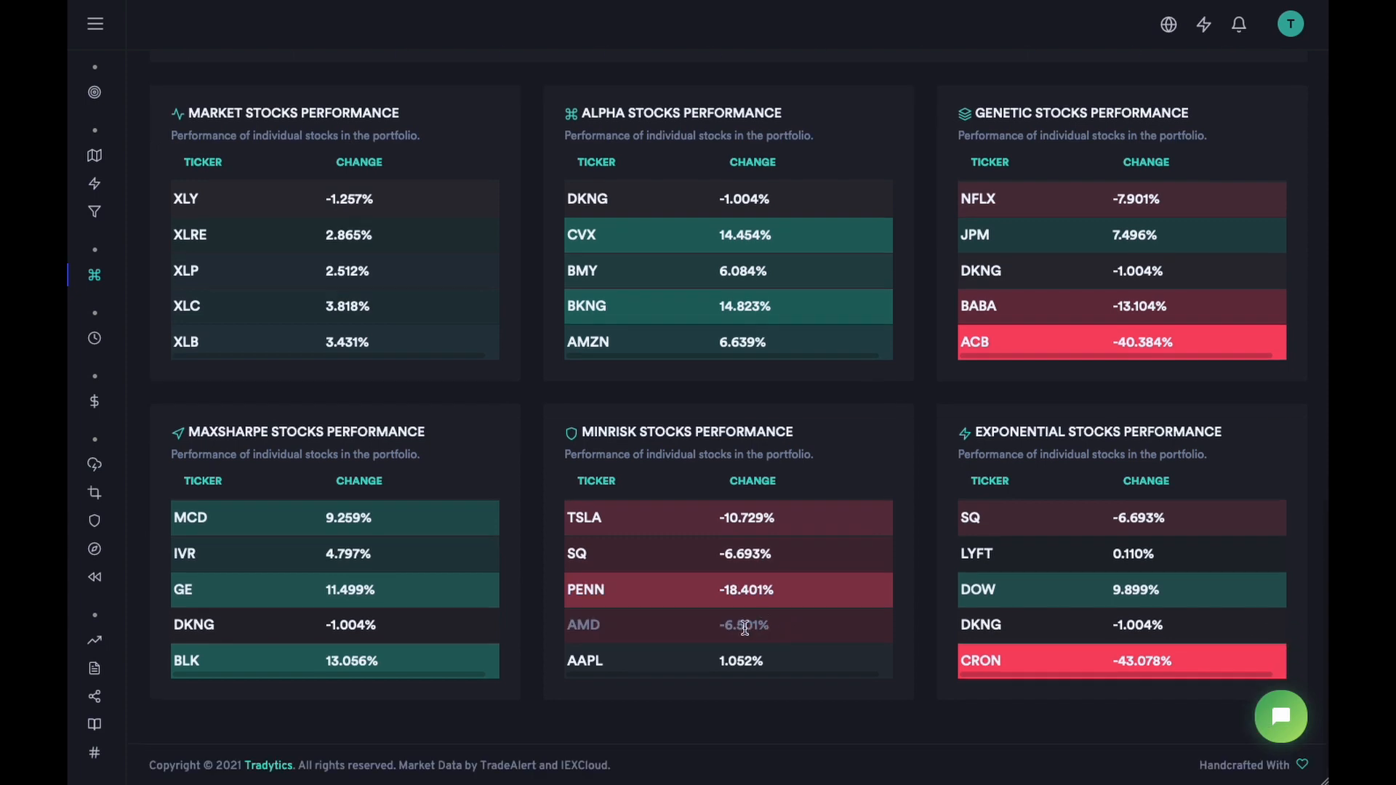
{"action": "scroll", "scroll_direction": "up", "scroll_amount": 3}
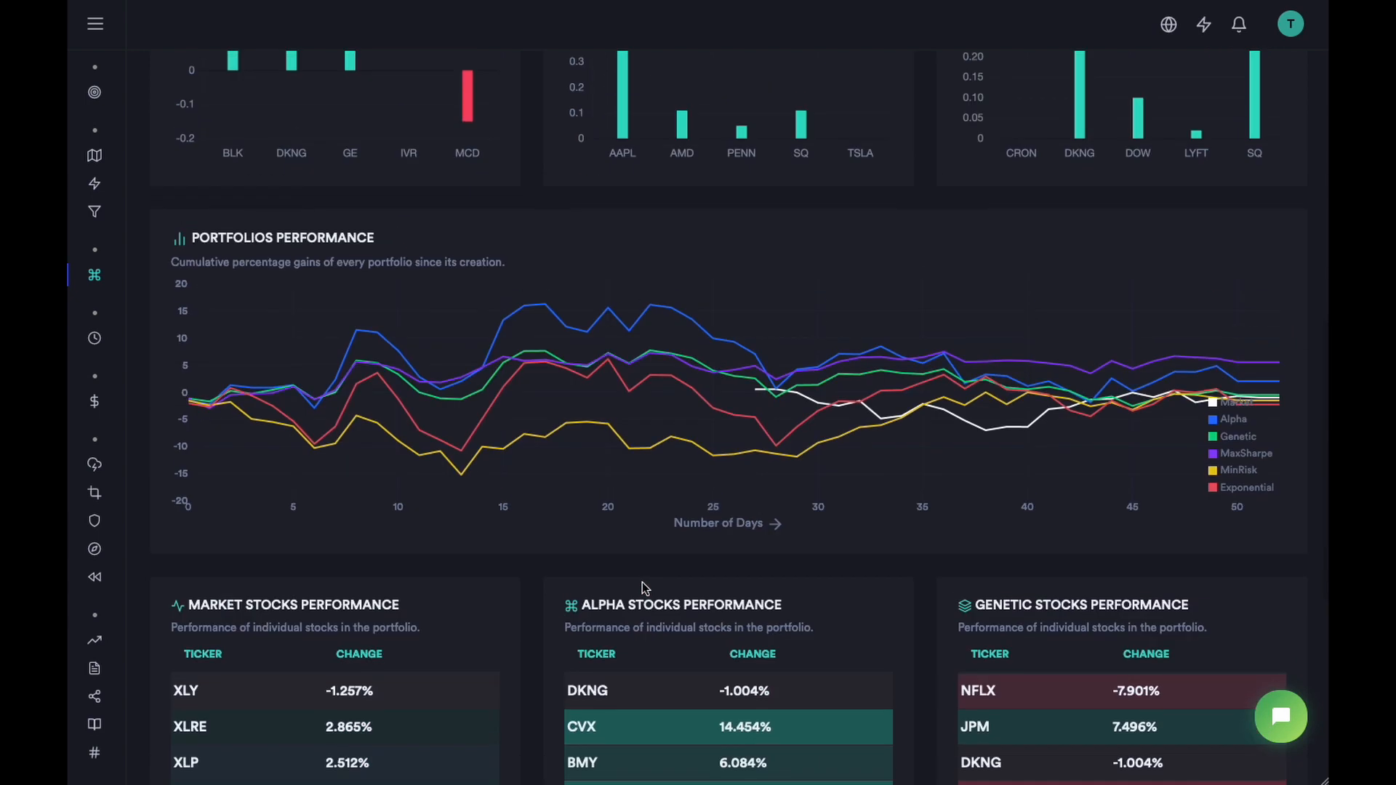
{"action": "scroll", "scroll_direction": "up", "scroll_amount": 3}
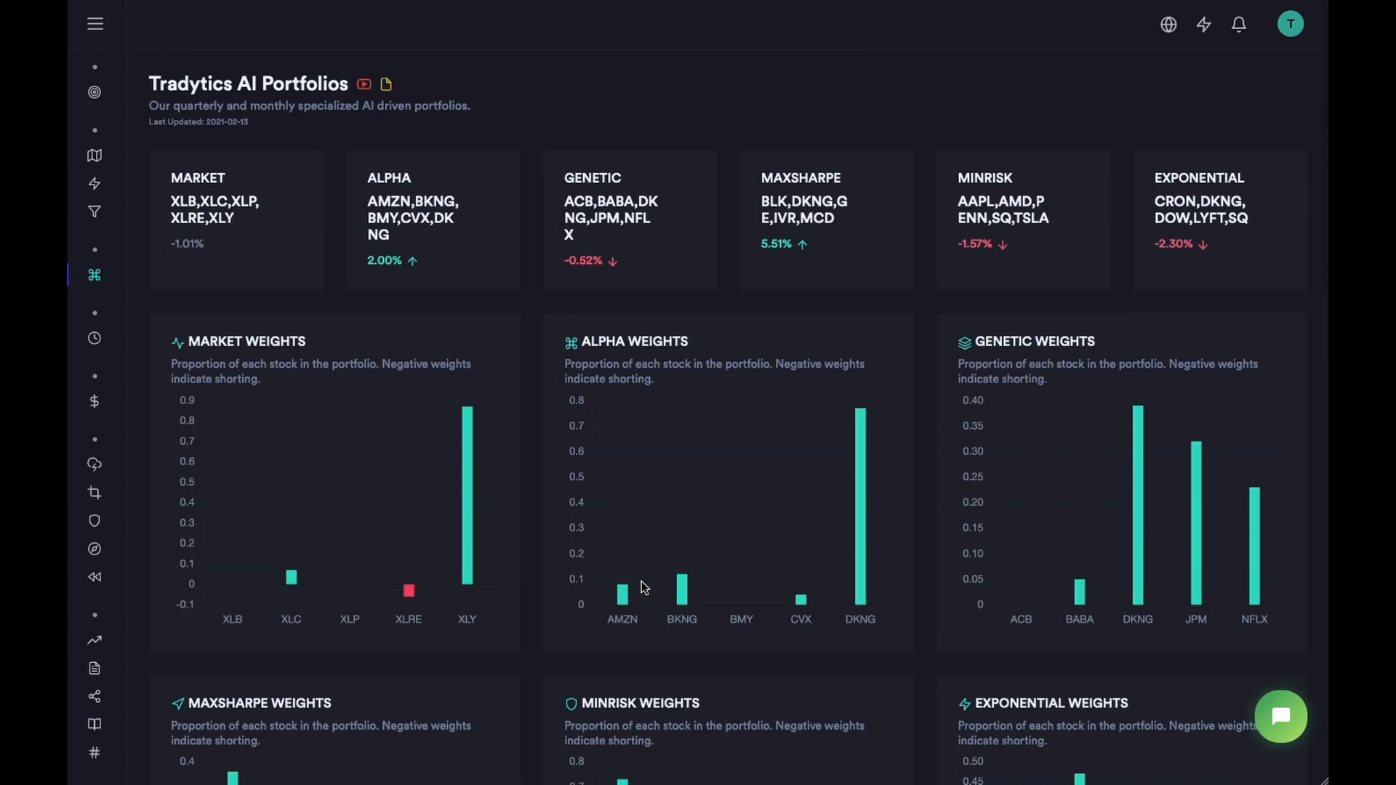